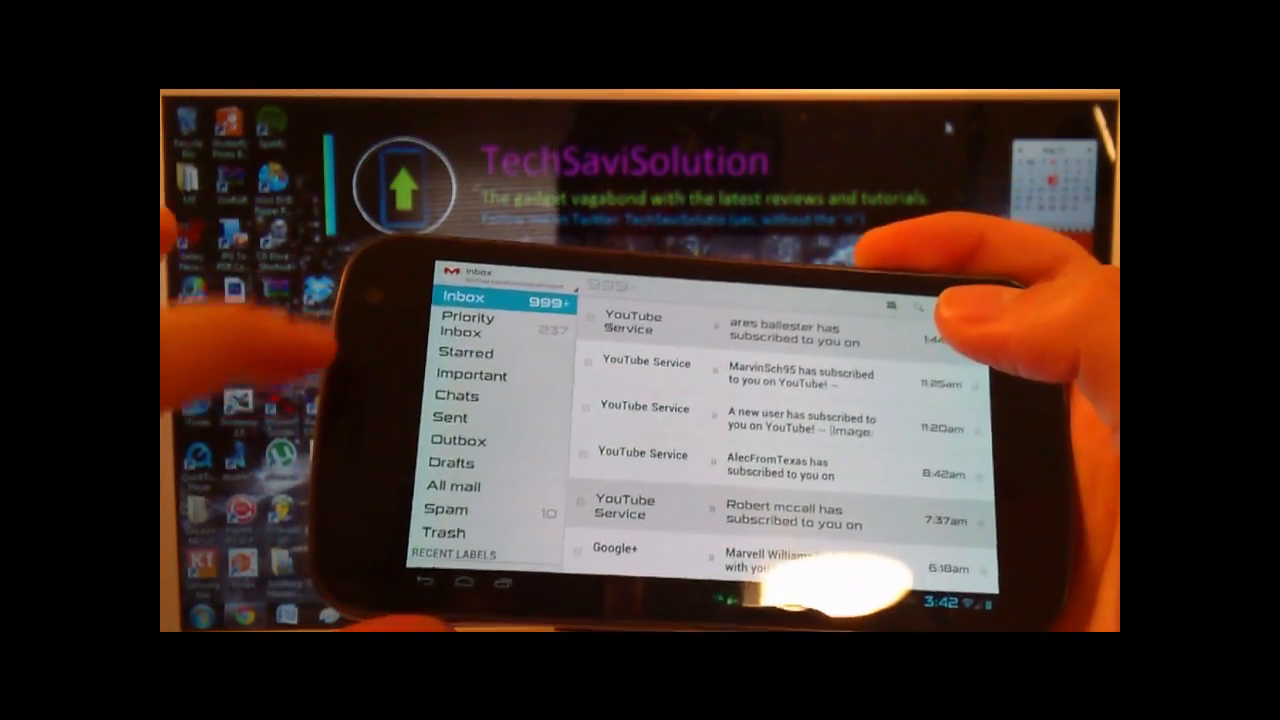
Step: Scroll the Paranoid Android XDA thread past the banner down to its Instructions and Hints sections
scroll(down, 3)
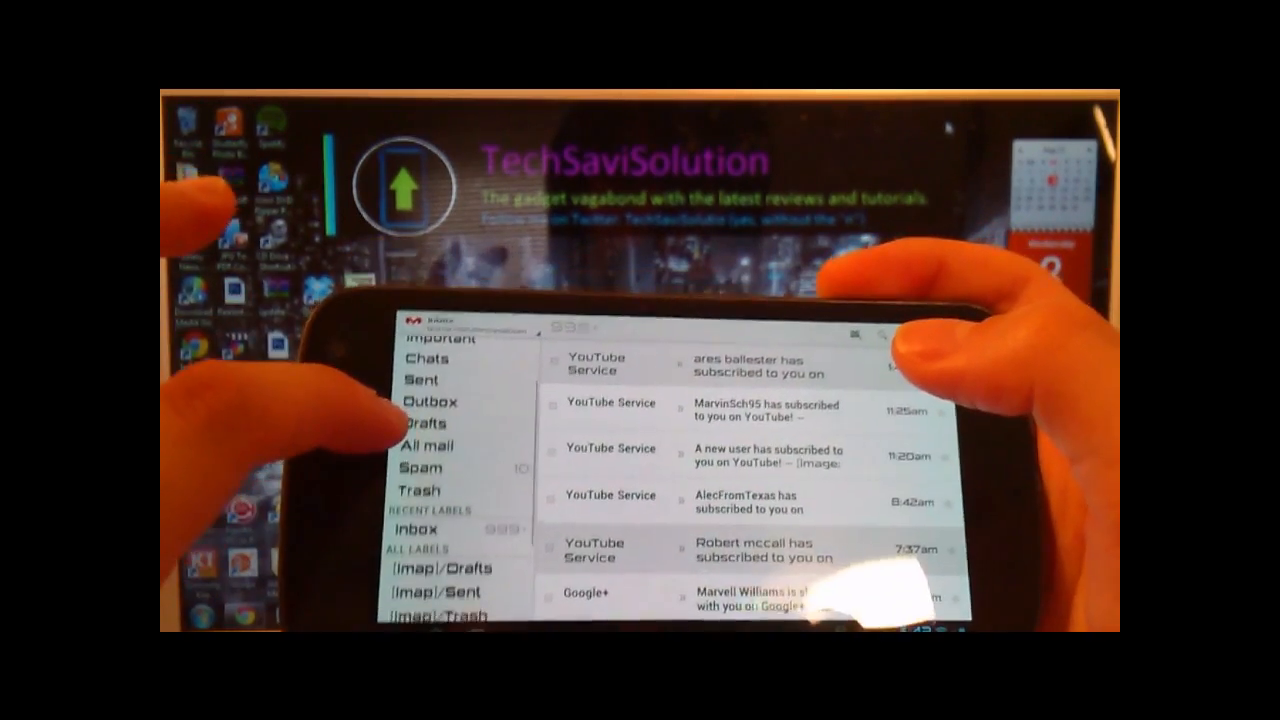
scroll(down, 3)
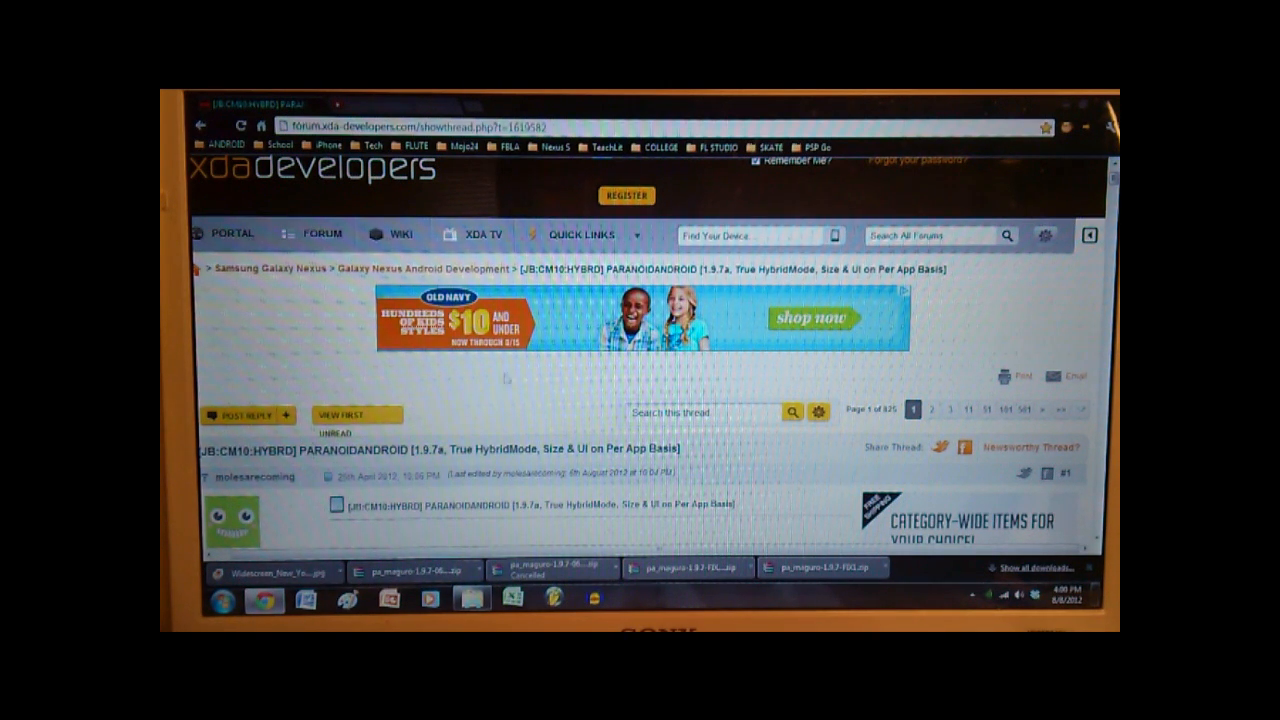
scroll(down, 3)
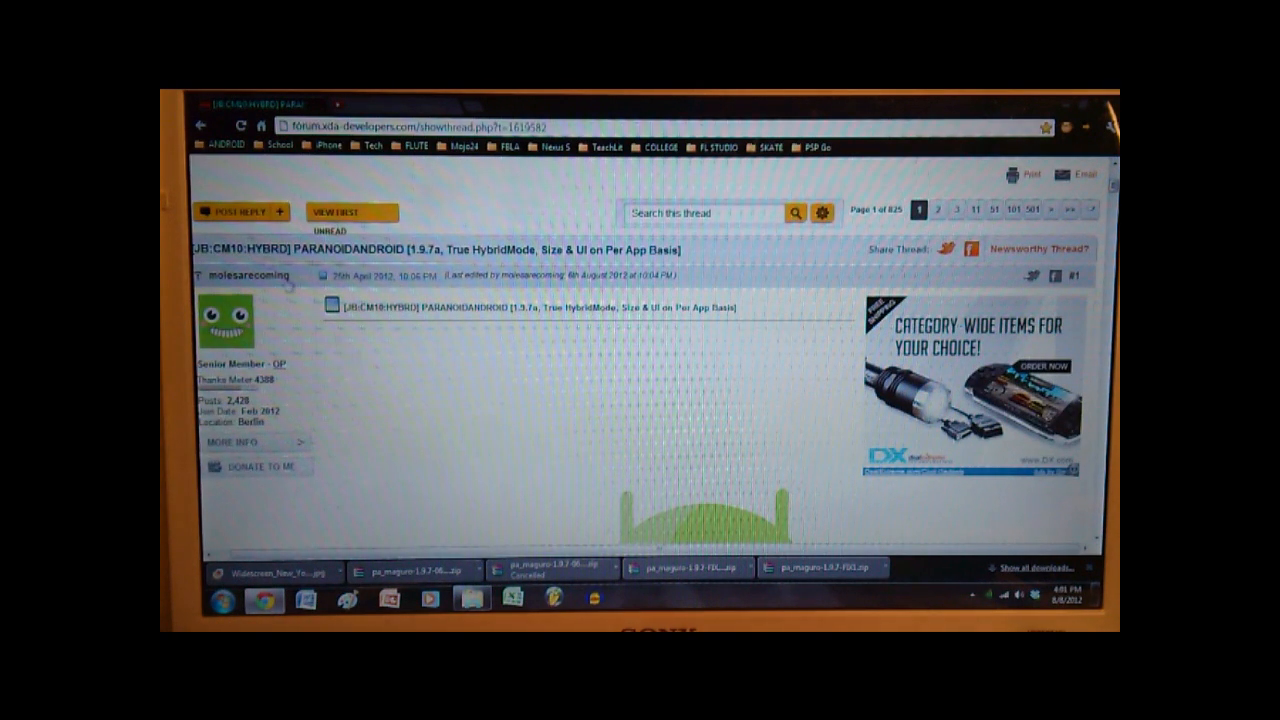
mouse_move(482, 396)
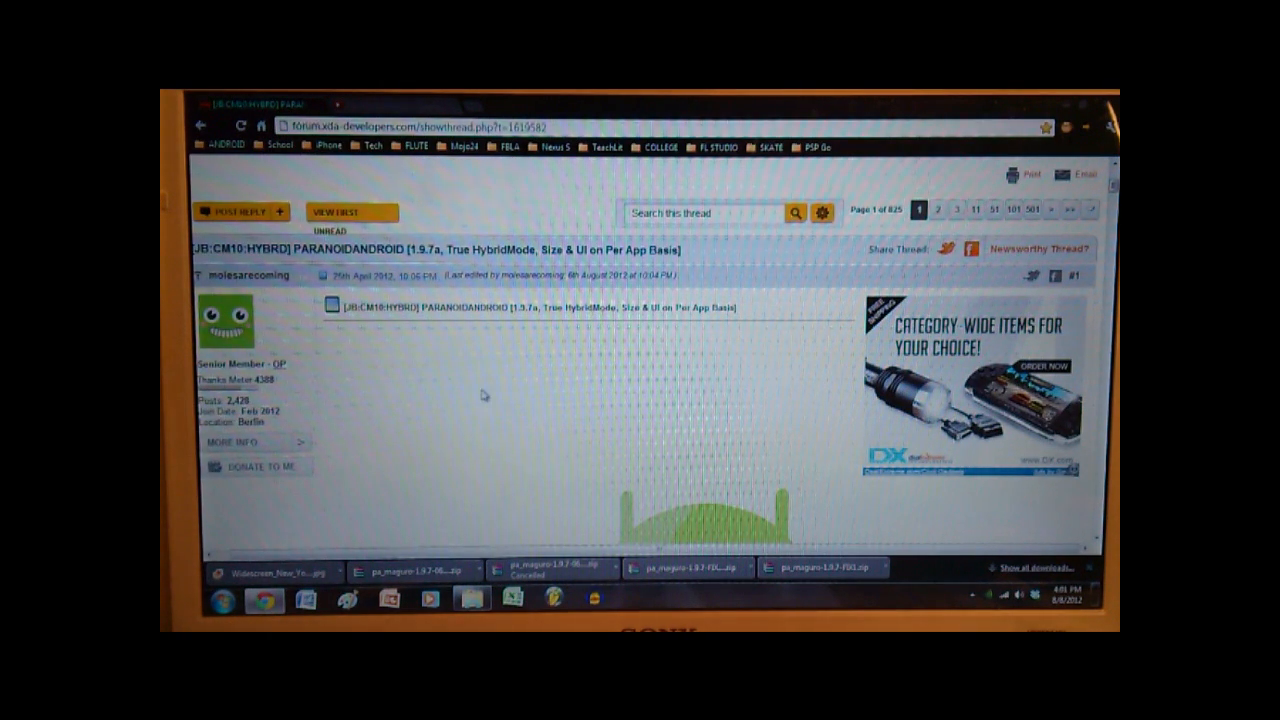
scroll(down, 3)
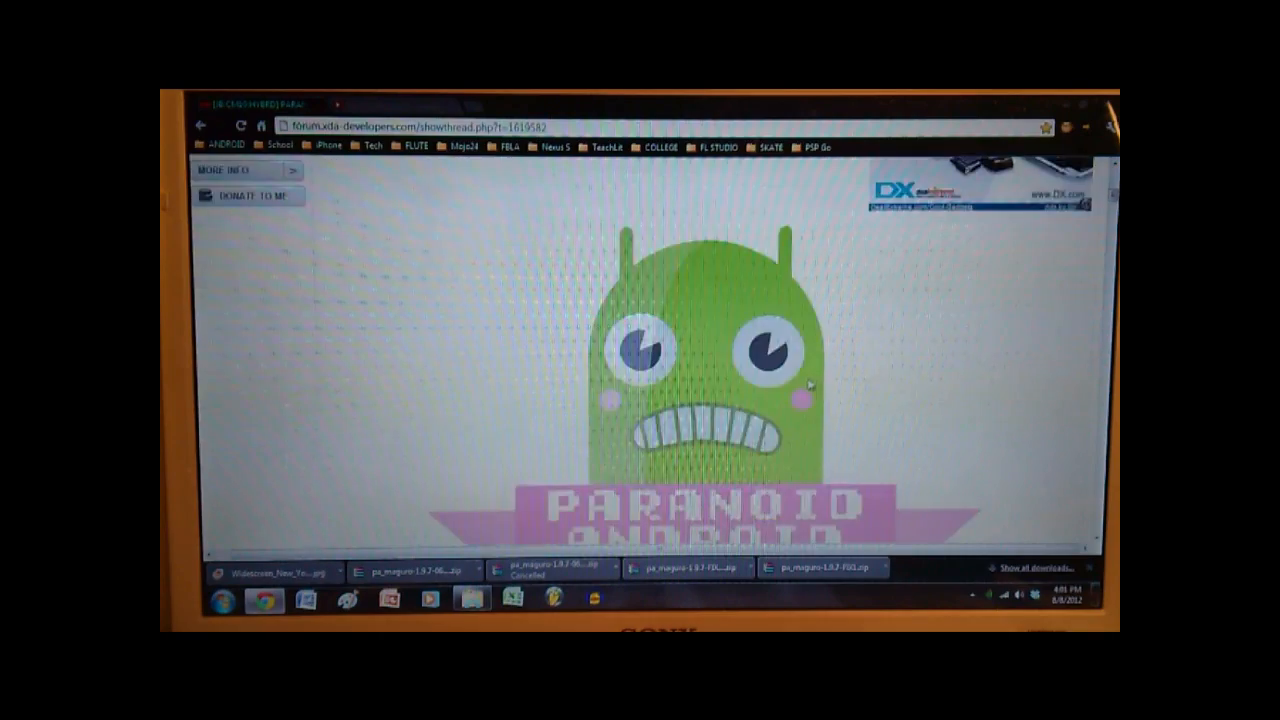
scroll(down, 3)
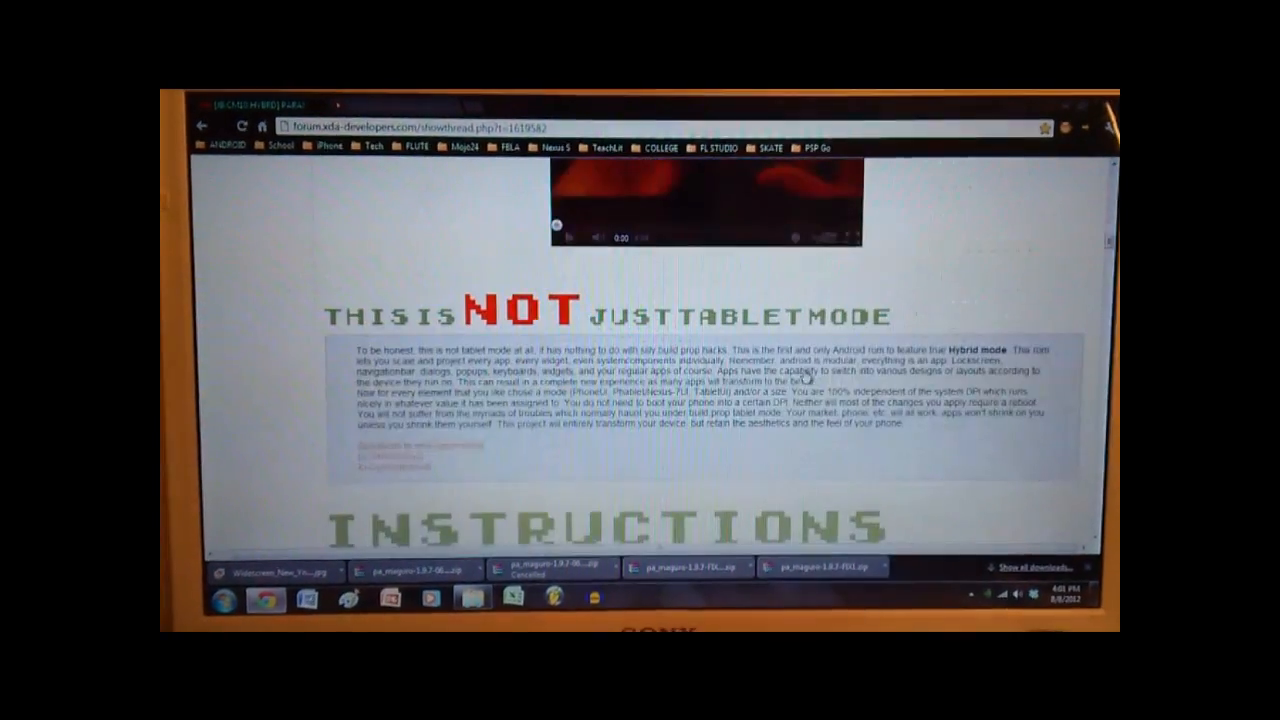
scroll(down, 3)
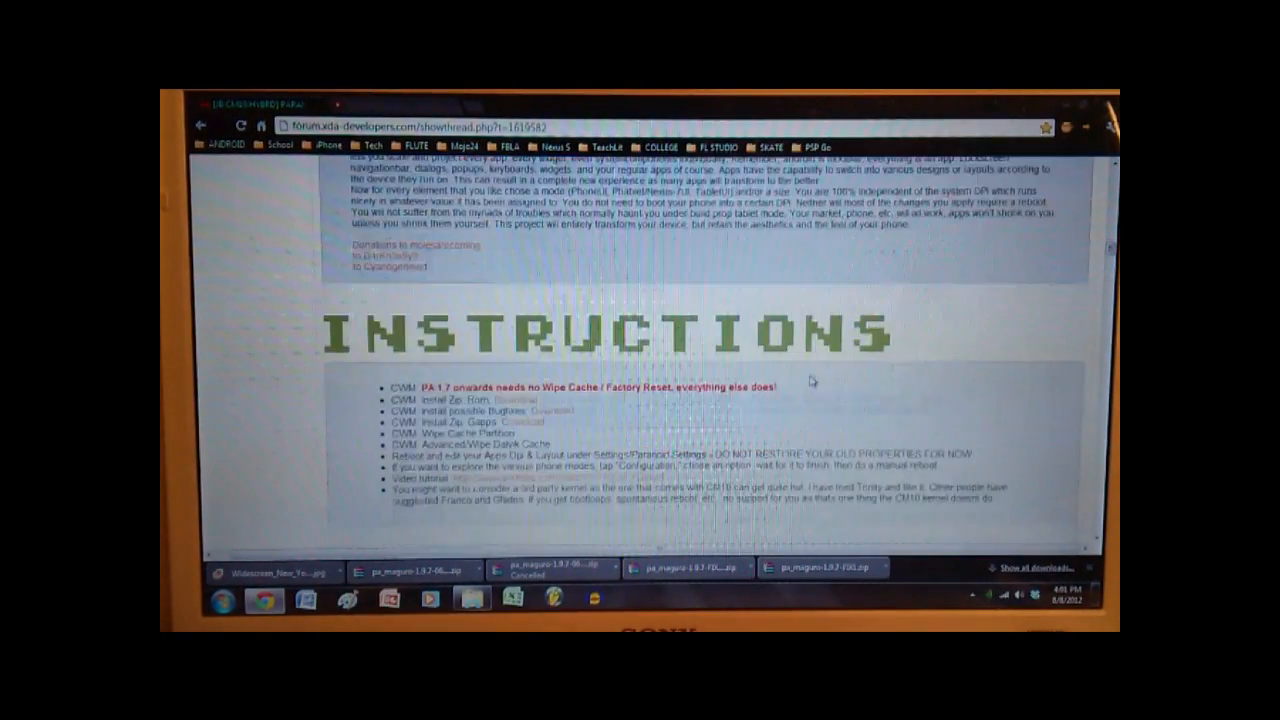
scroll(down, 3)
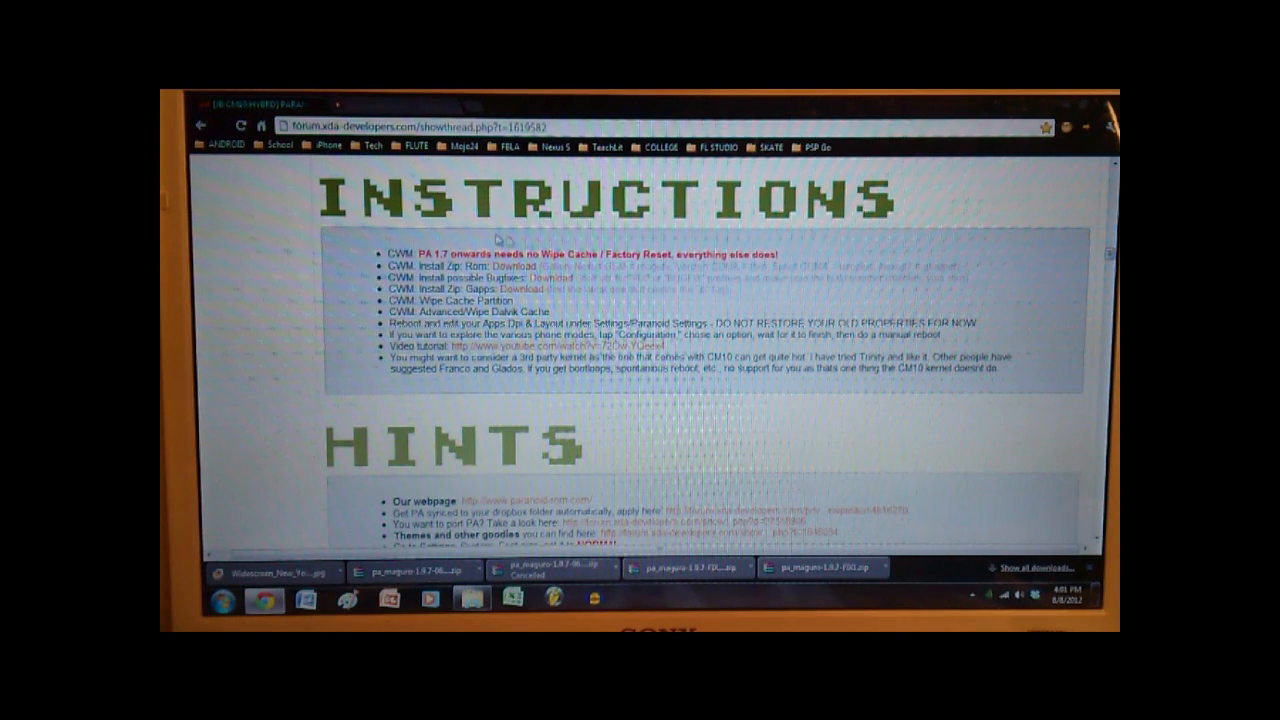
mouse_move(532, 304)
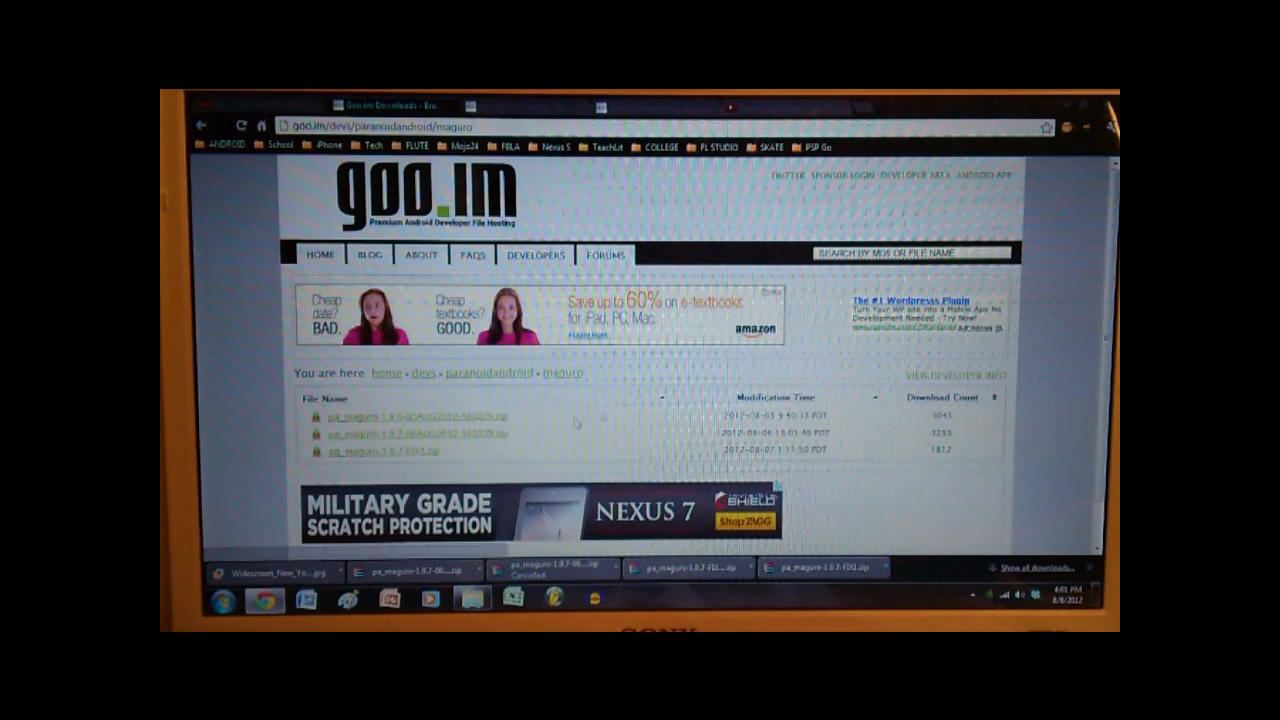
Step: Scroll the goo.im paranoidandroid/maguro listing showing the three ROM files
scroll(down, 3)
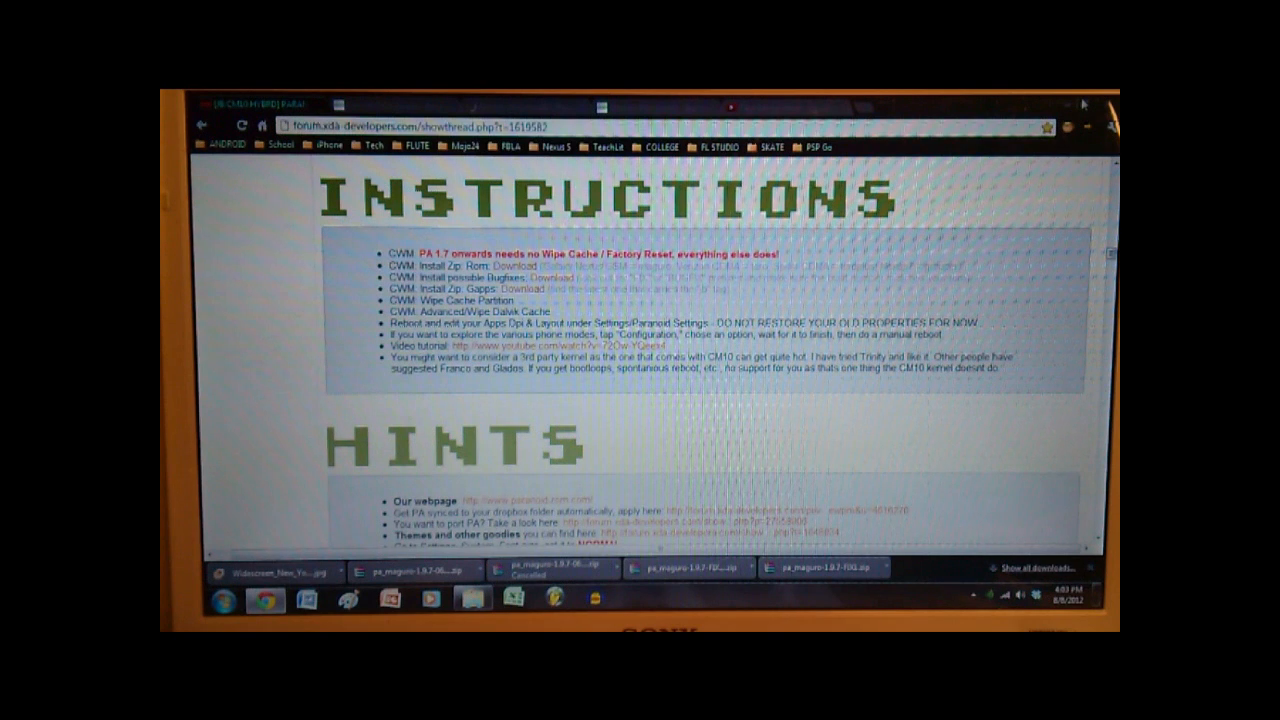
mouse_move(984, 224)
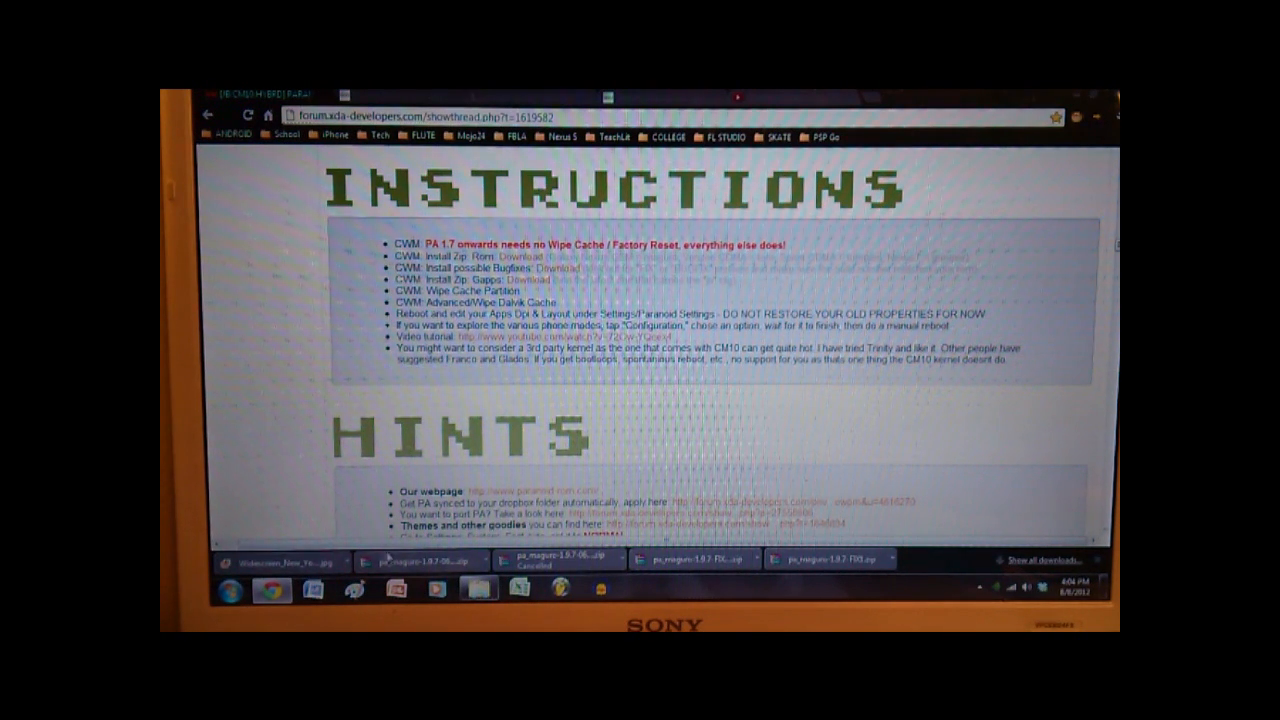
click(420, 560)
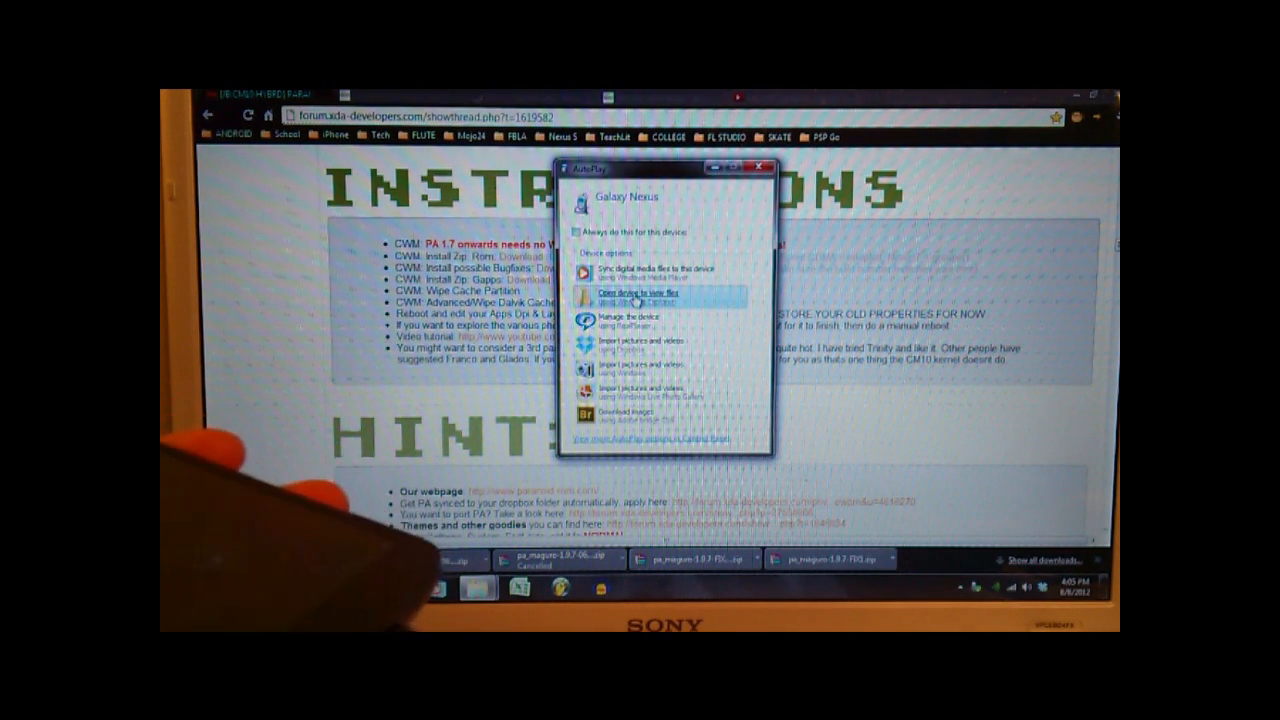
Step: Browse from Computer into Galaxy Nexus > Internal storage and reach the FLASH folder for the ROM zips
click(636, 294)
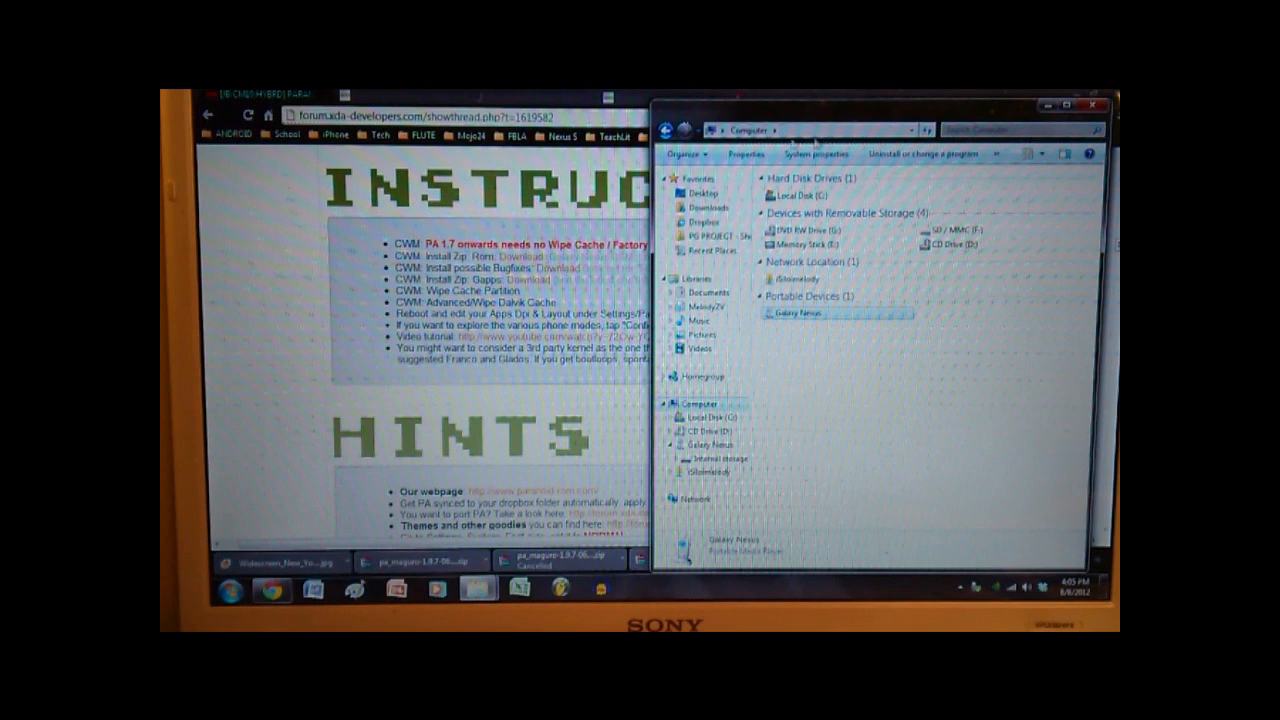
click(232, 590)
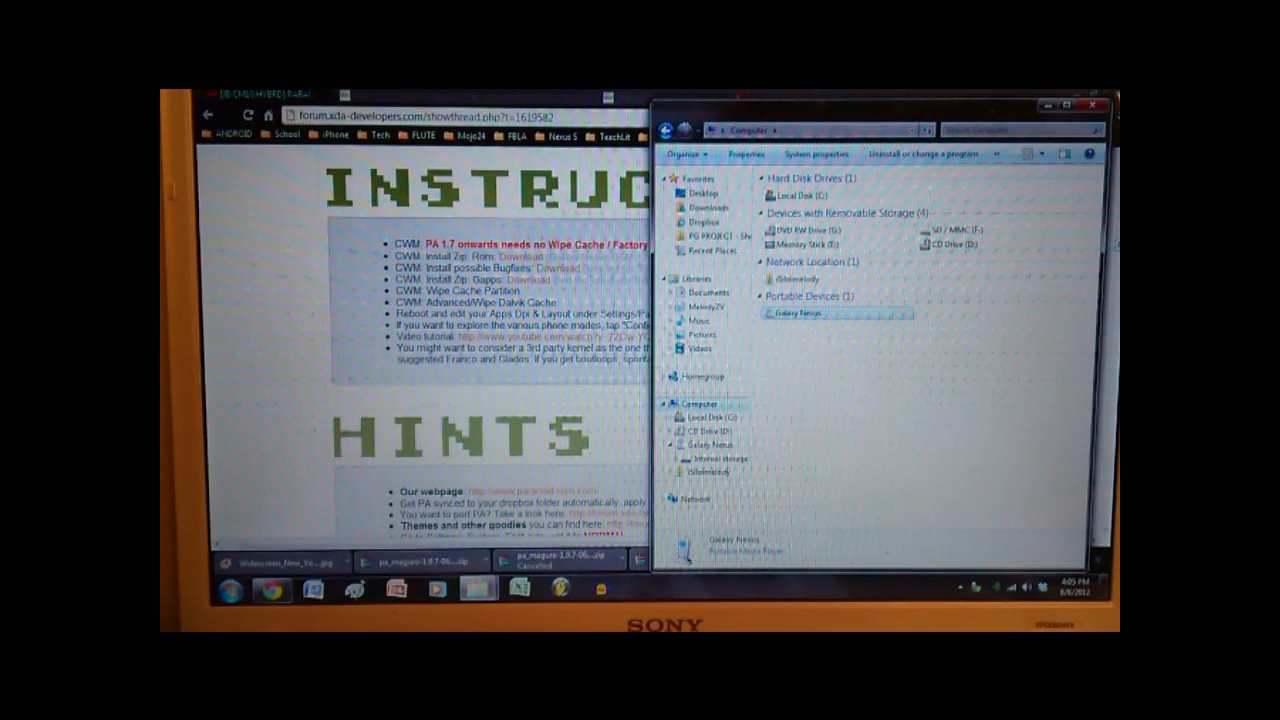
mouse_move(838, 366)
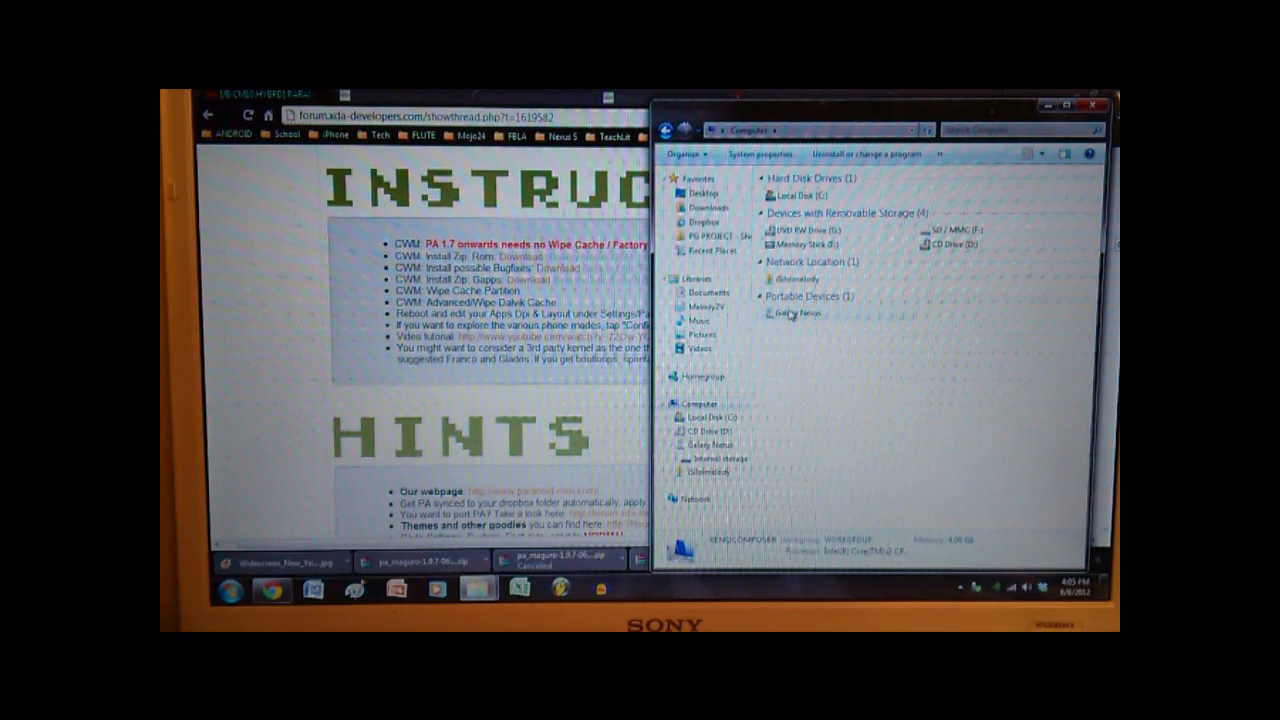
double_click(796, 312)
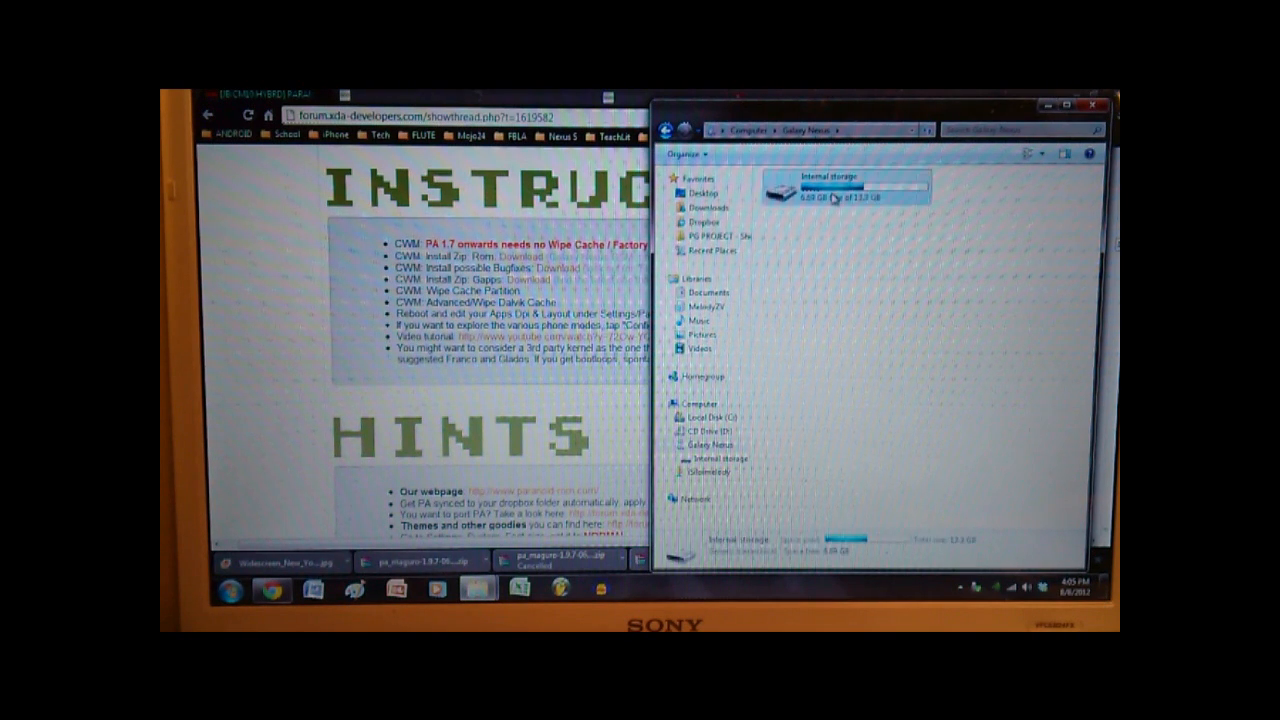
double_click(844, 190)
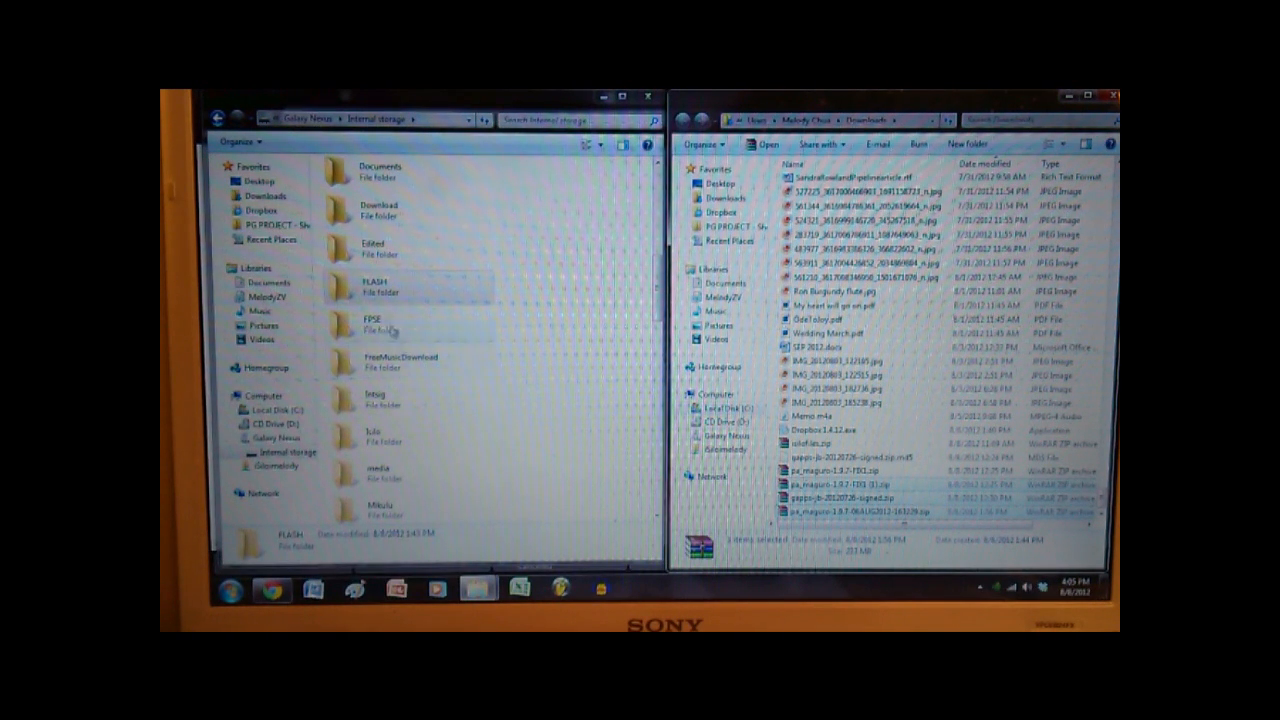
double_click(376, 286)
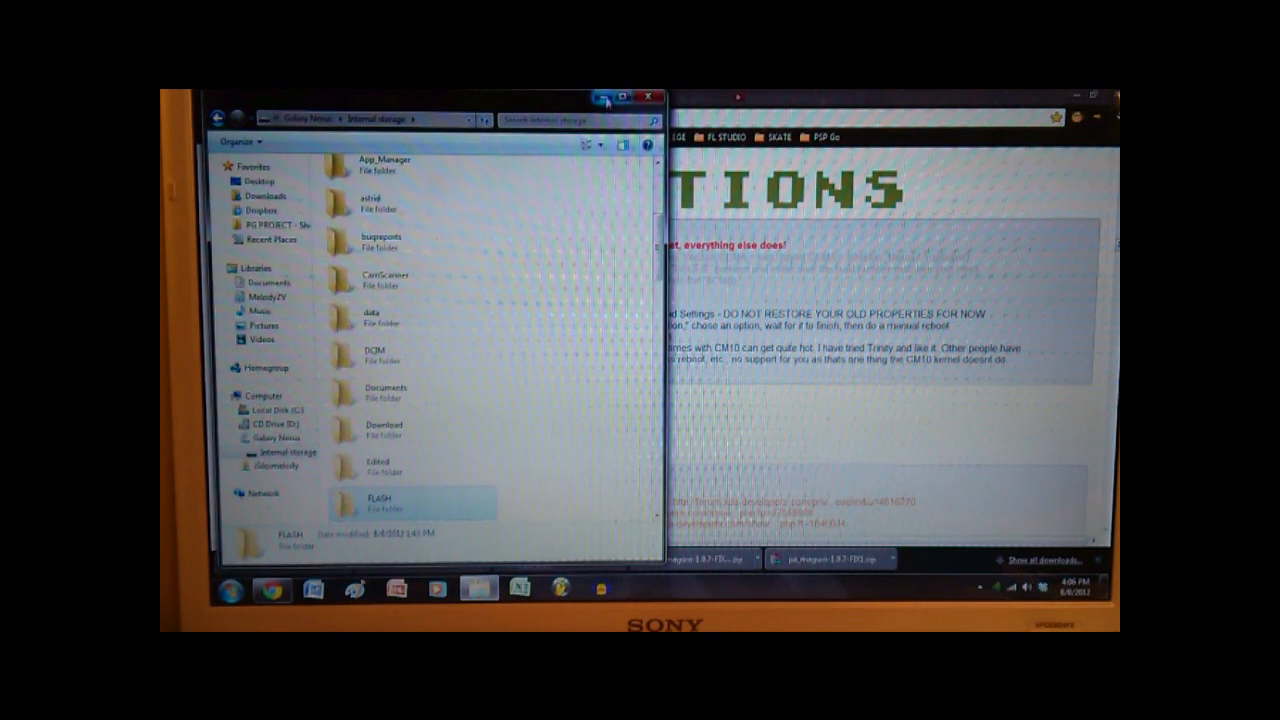
click(652, 96)
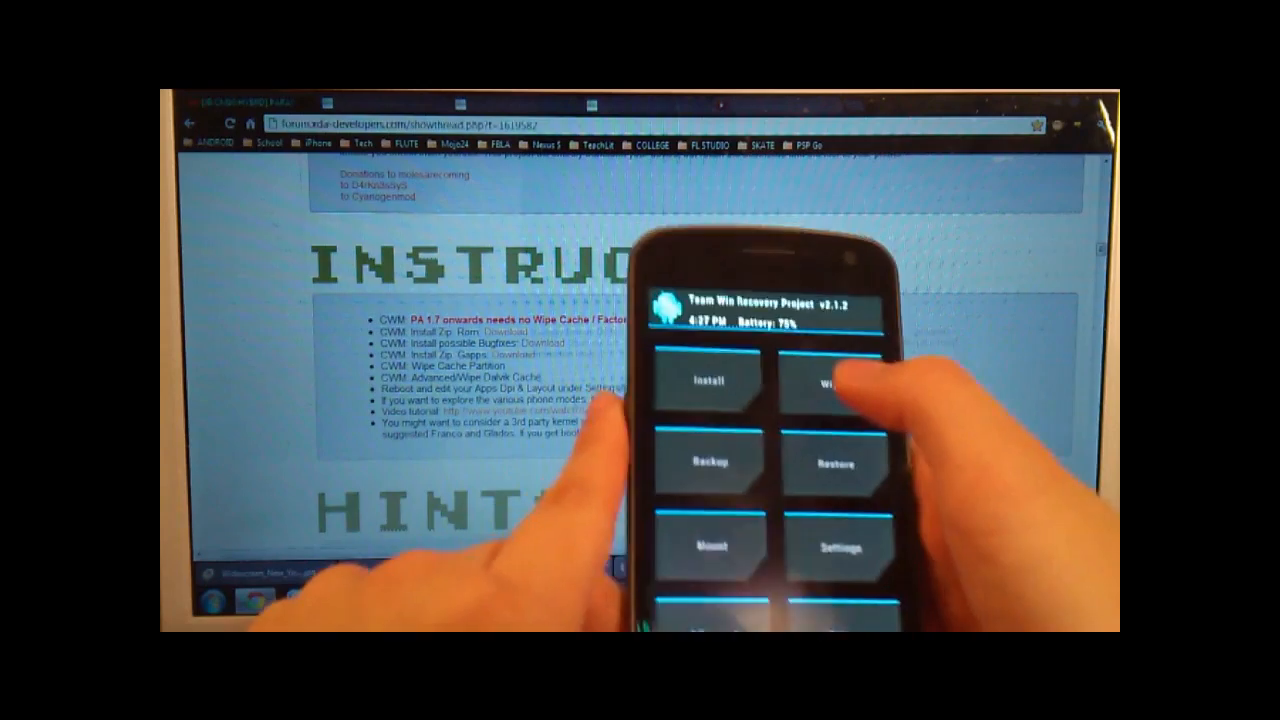
Step: Factory reset the phone from TWRP's Wipe menu, swiping to confirm the data and cache wipe
click(832, 384)
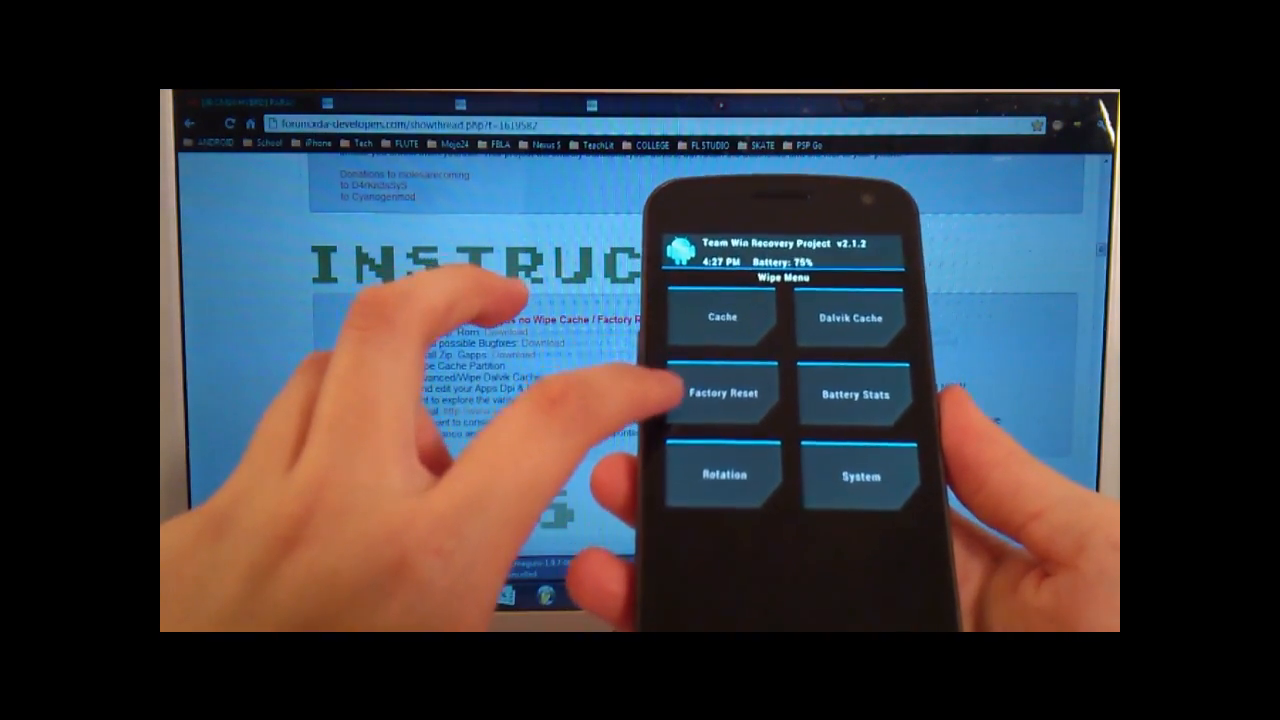
click(724, 392)
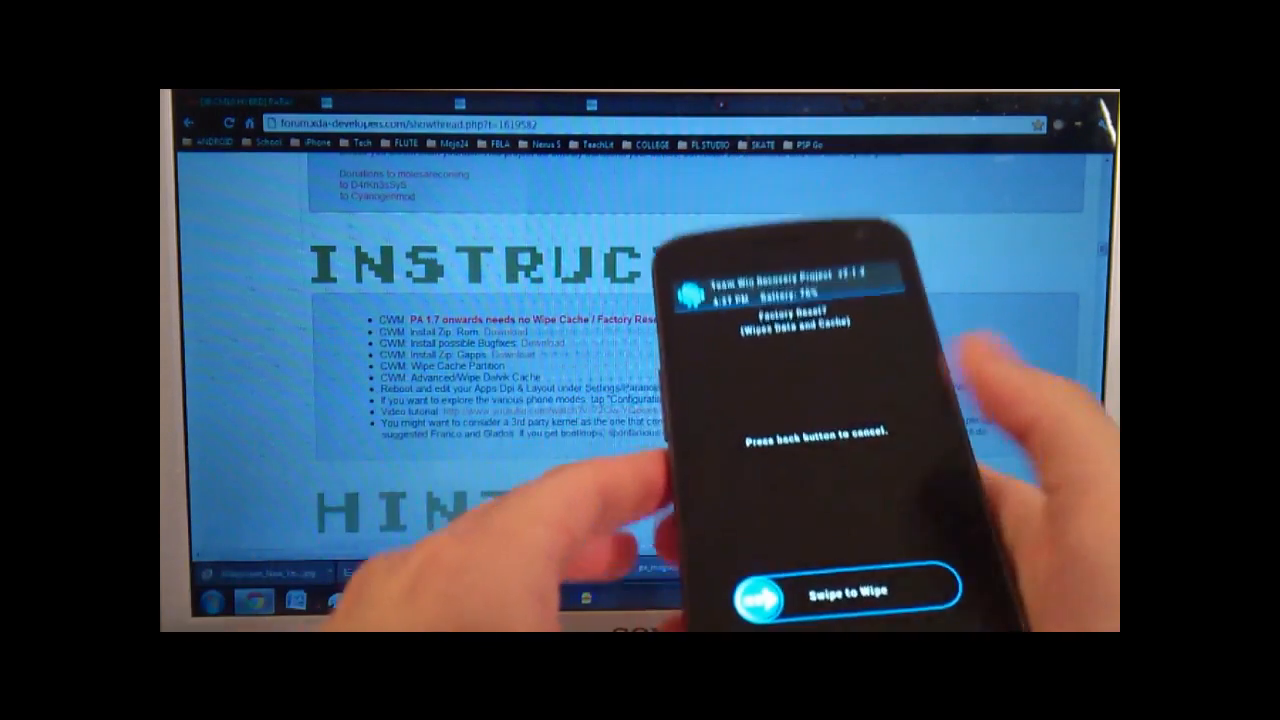
drag(770, 590, 940, 590)
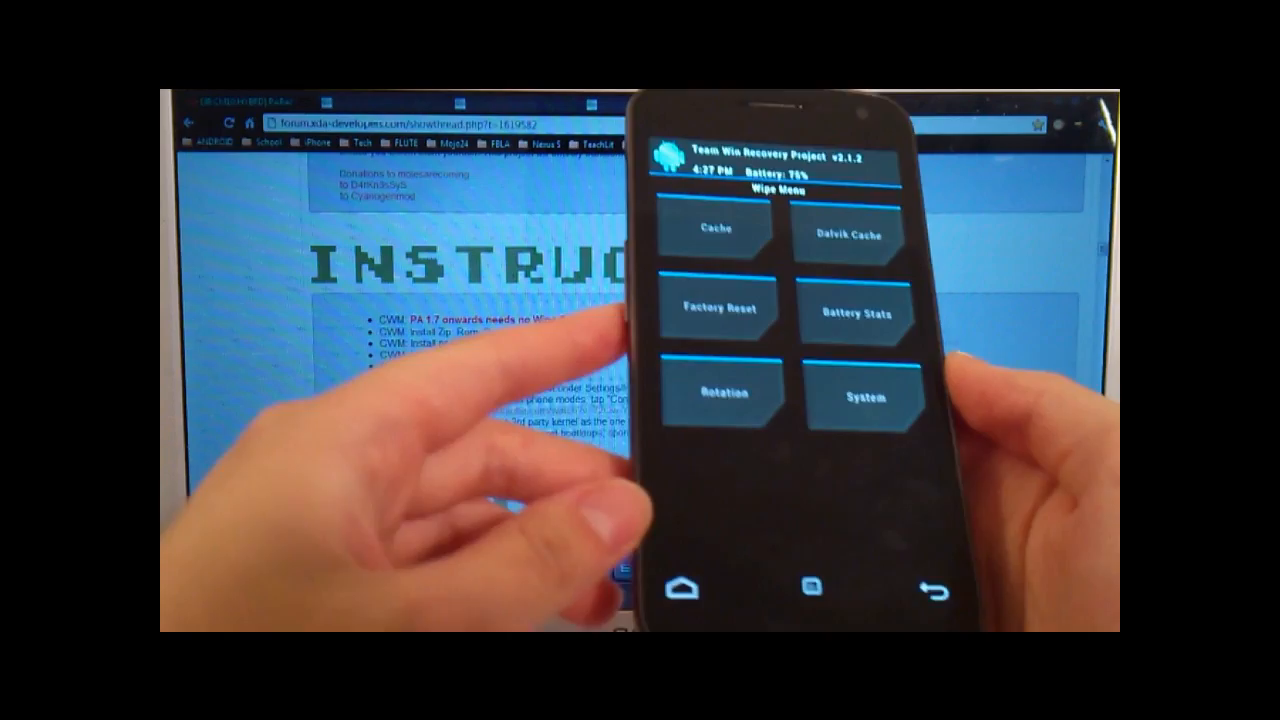
Step: Wipe the cache partition and then the Dalvik cache, returning to the wipe options after each
click(716, 232)
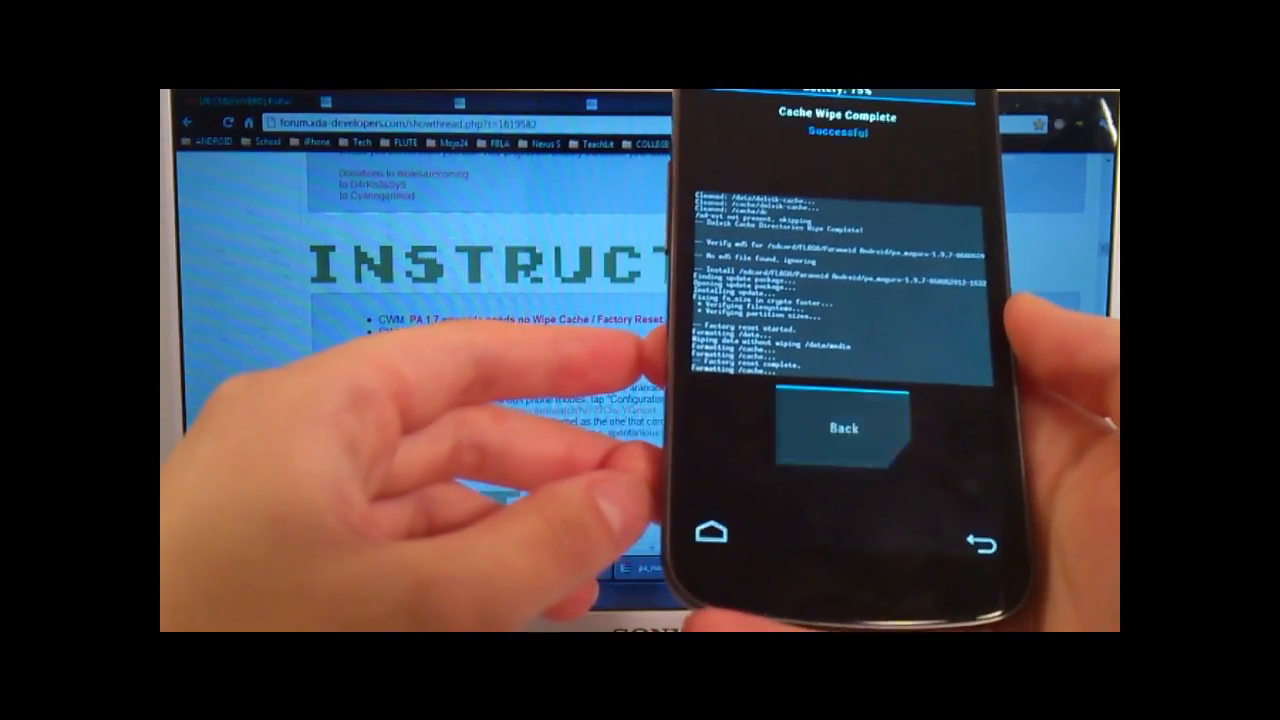
click(844, 428)
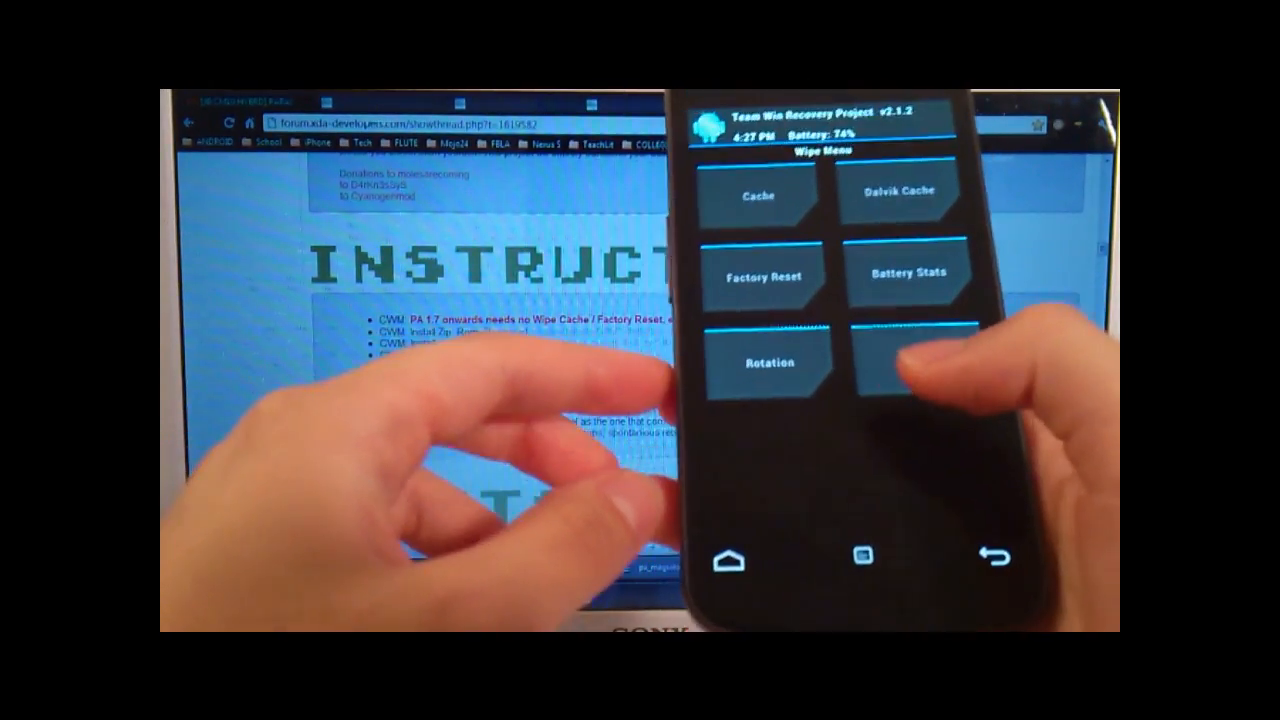
click(904, 192)
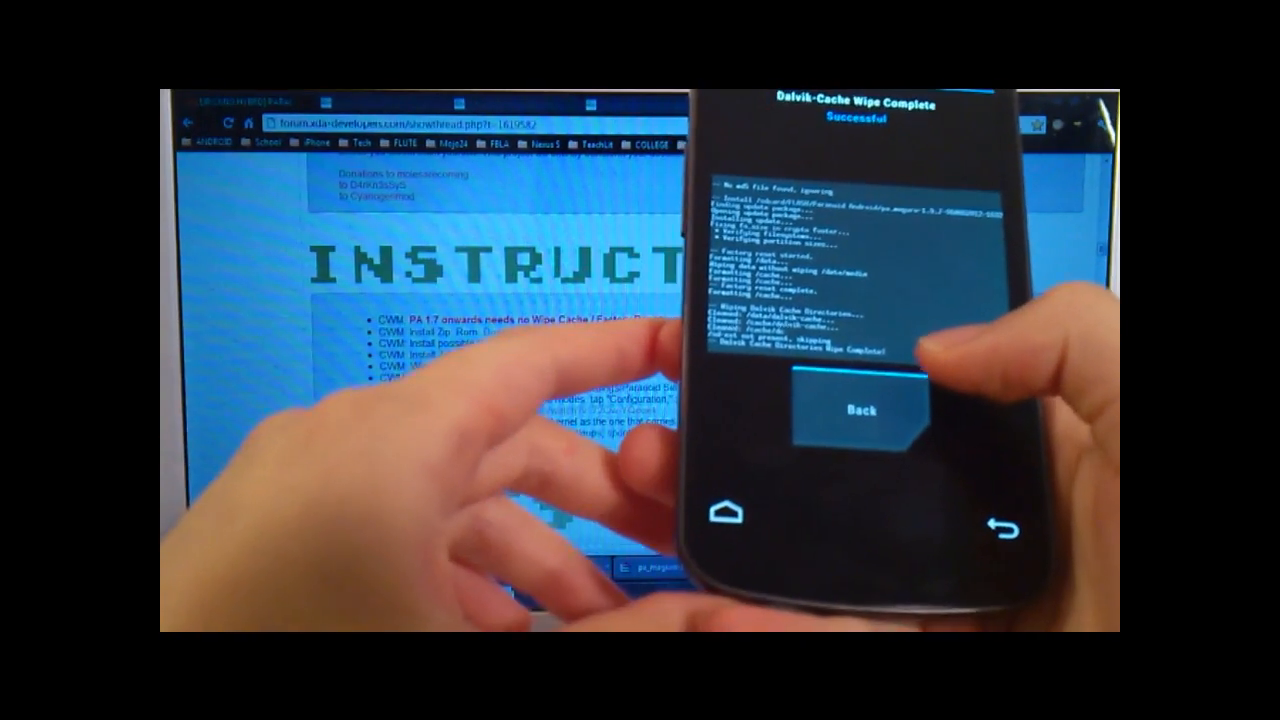
click(858, 412)
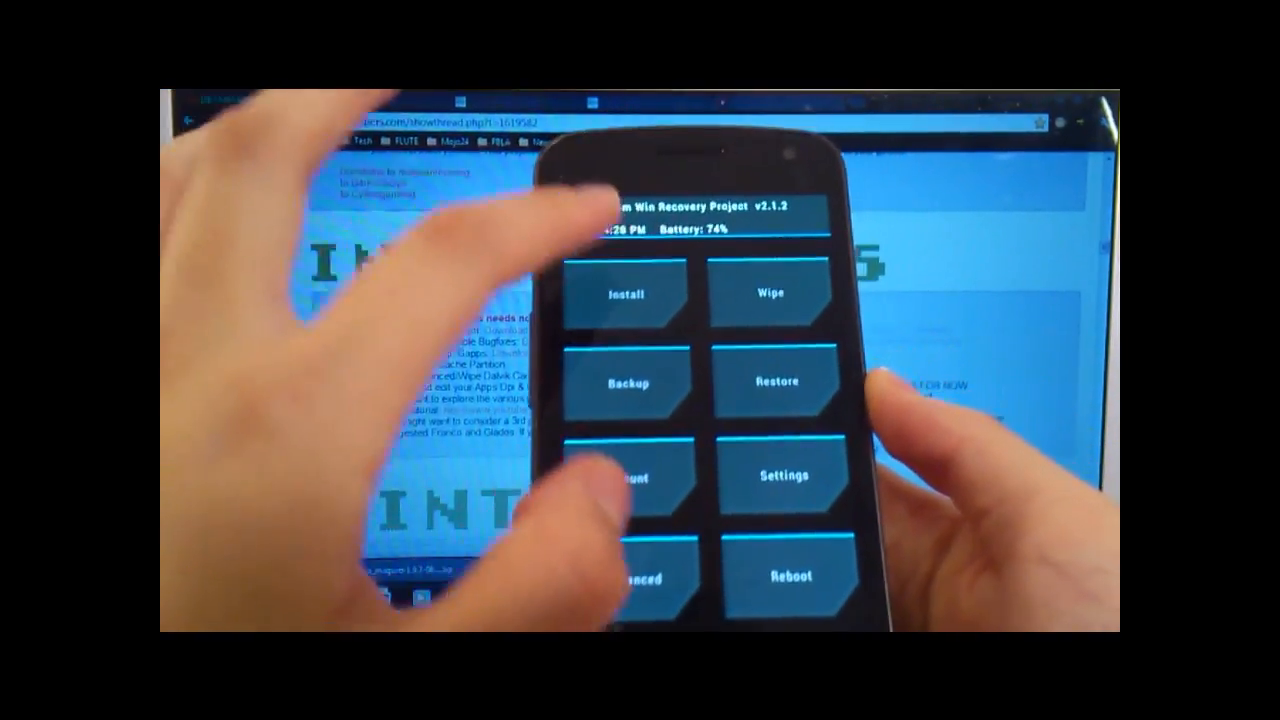
Step: From Install, select the pa_maguro ROM zip in /sdcard/FLASH/Paranoid Android for flashing
click(628, 292)
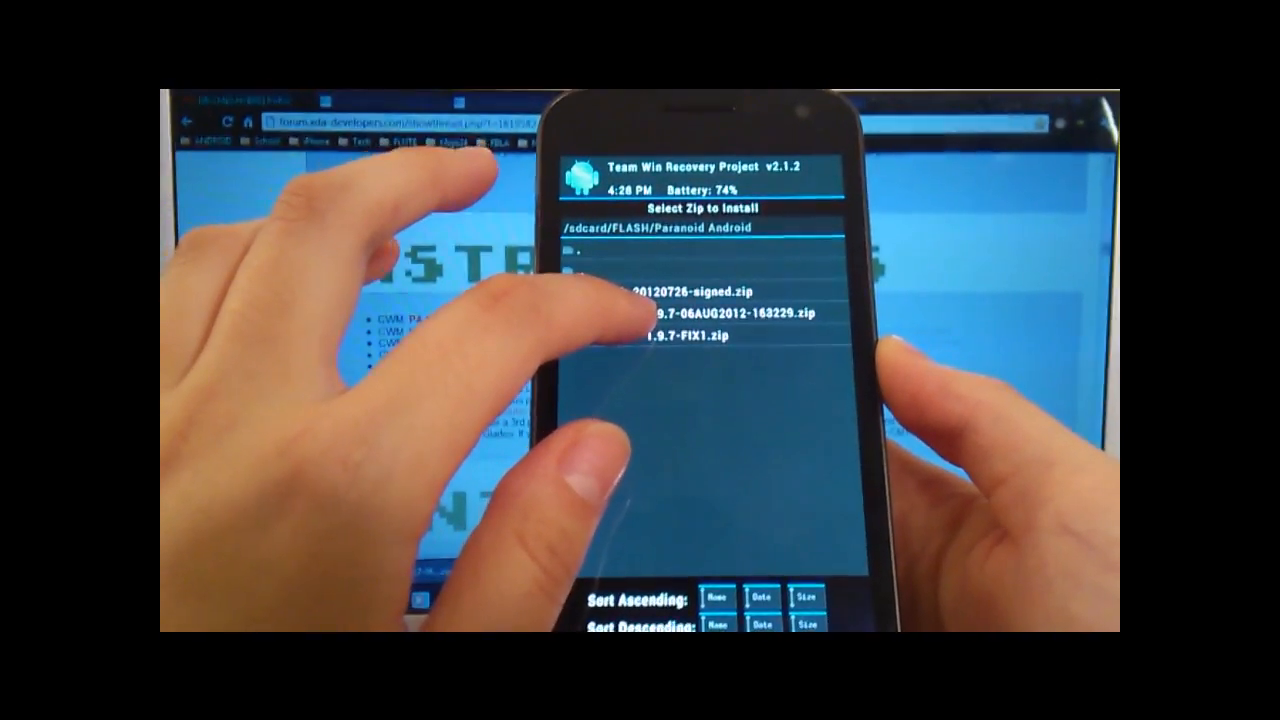
click(720, 312)
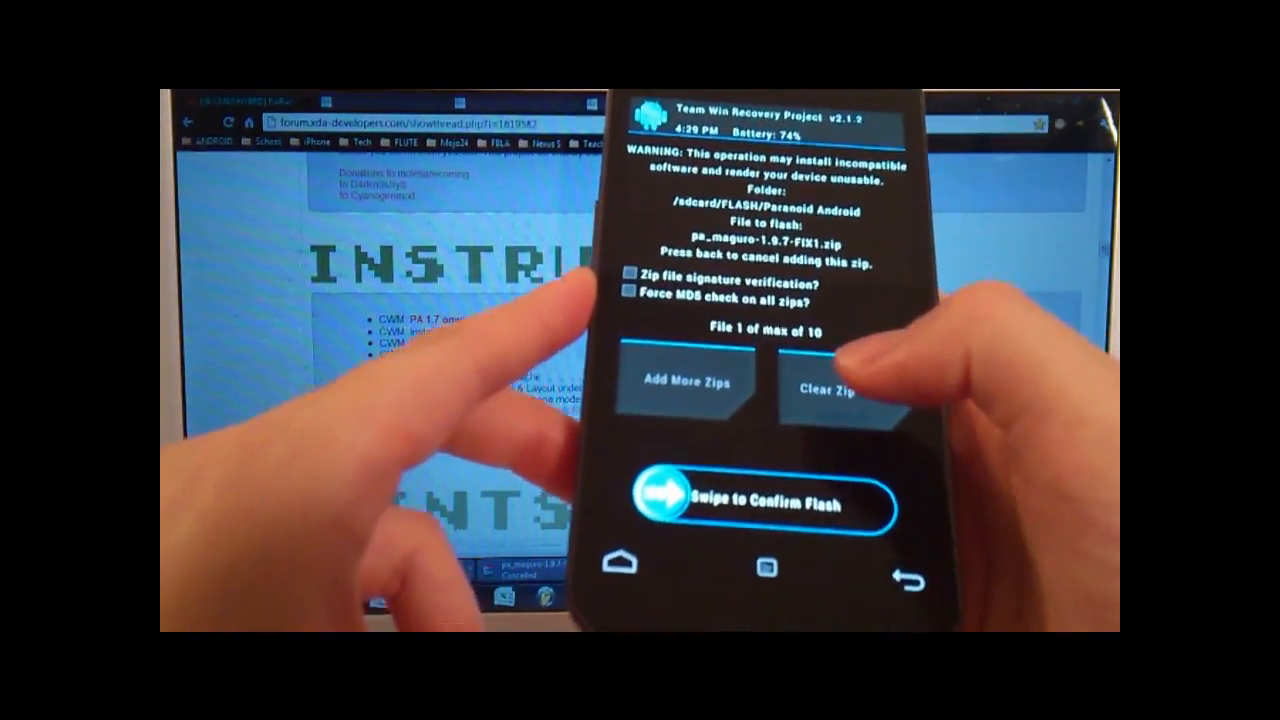
Step: Flash the queued Paranoid Android ROM zip, then add the gapps-jb zip and flash it to Zip Install Complete
drag(660, 504, 880, 504)
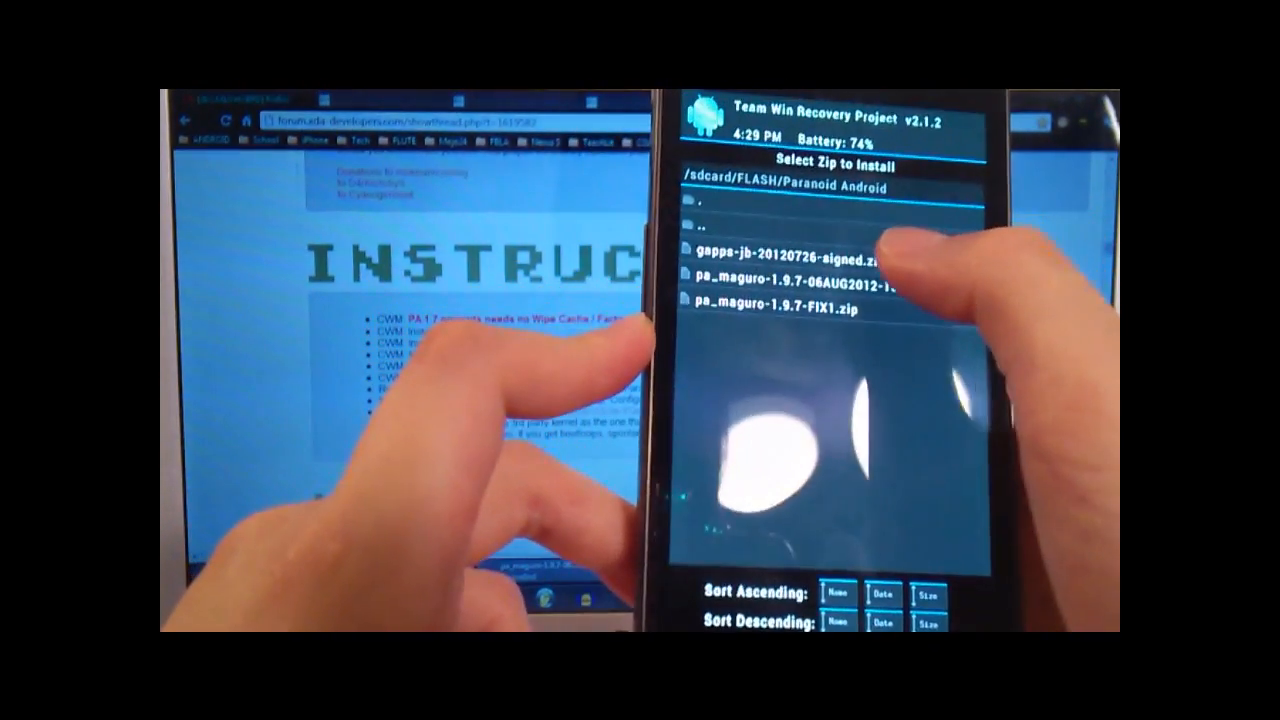
click(784, 254)
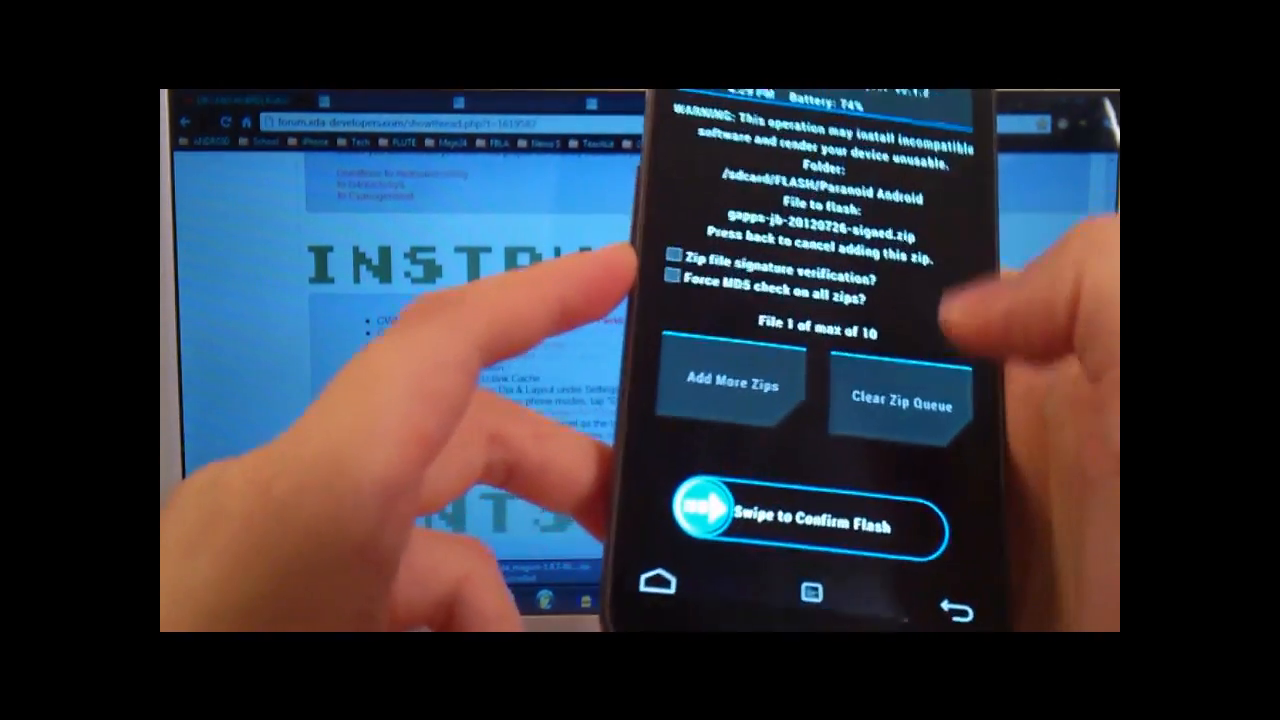
drag(700, 528, 930, 528)
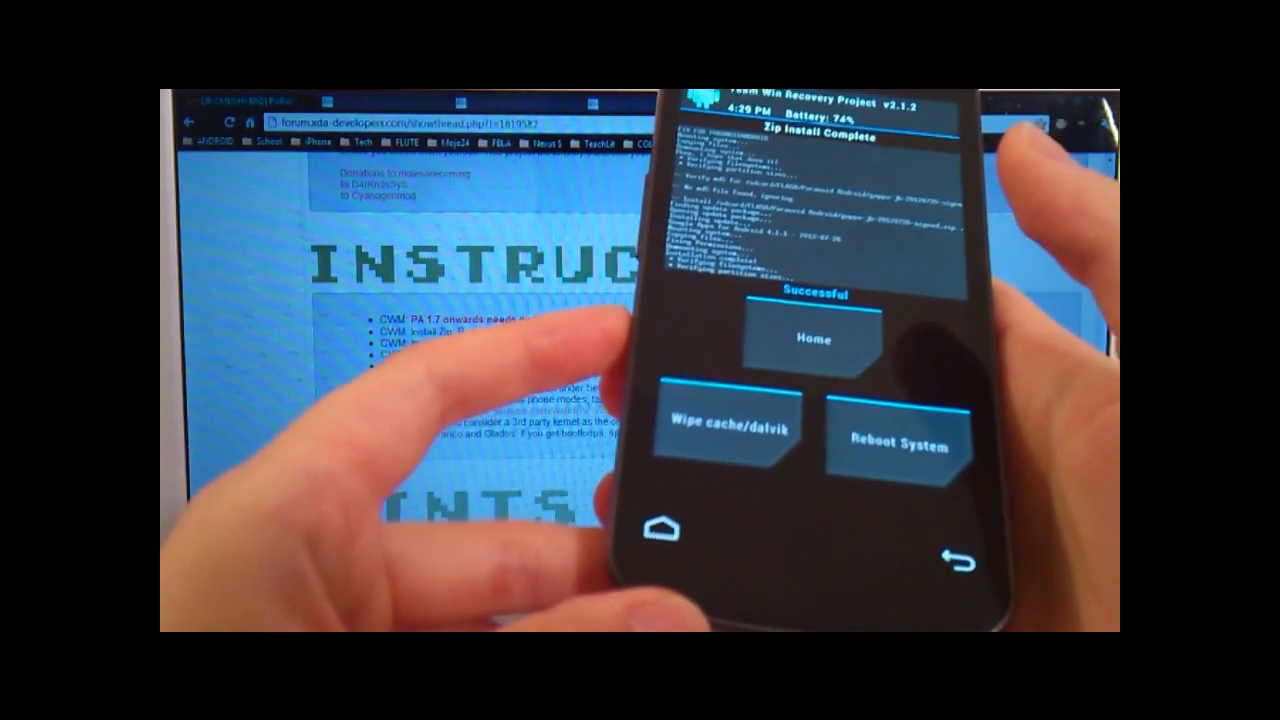
Step: After the flash, wipe the cache and Dalvik cache again from the Wipe menu and return to the main menu
click(812, 338)
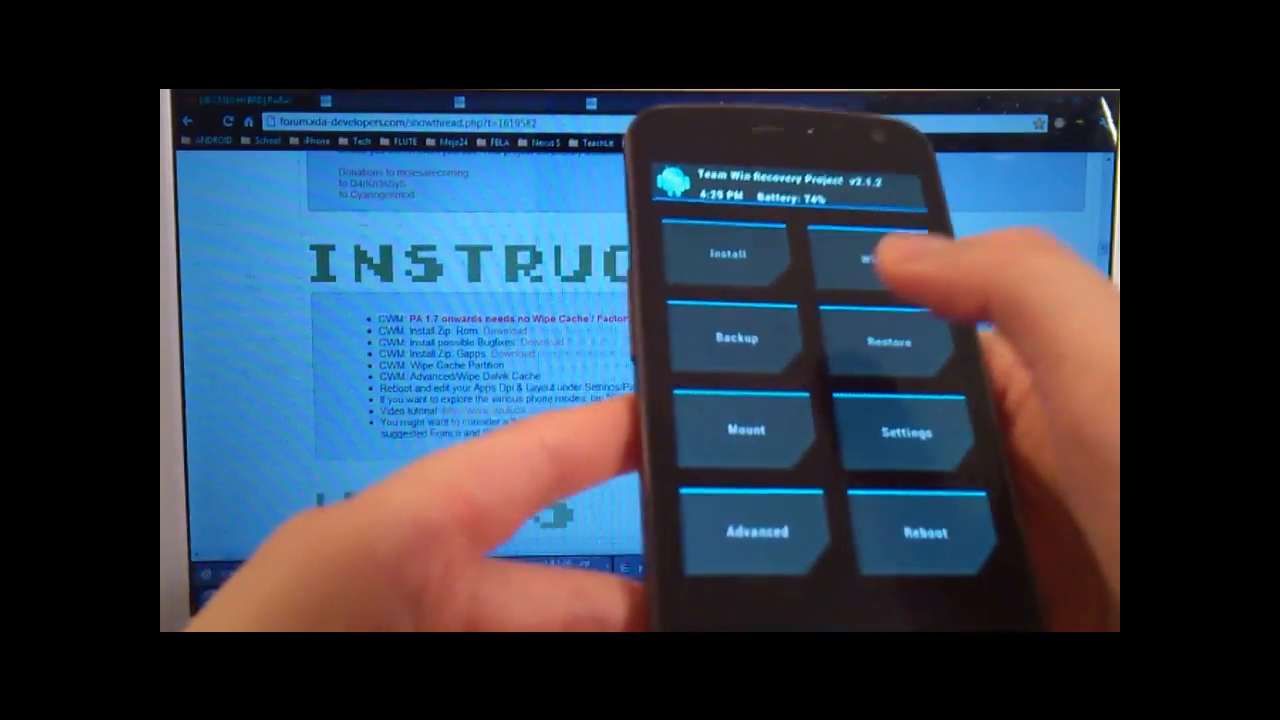
click(876, 256)
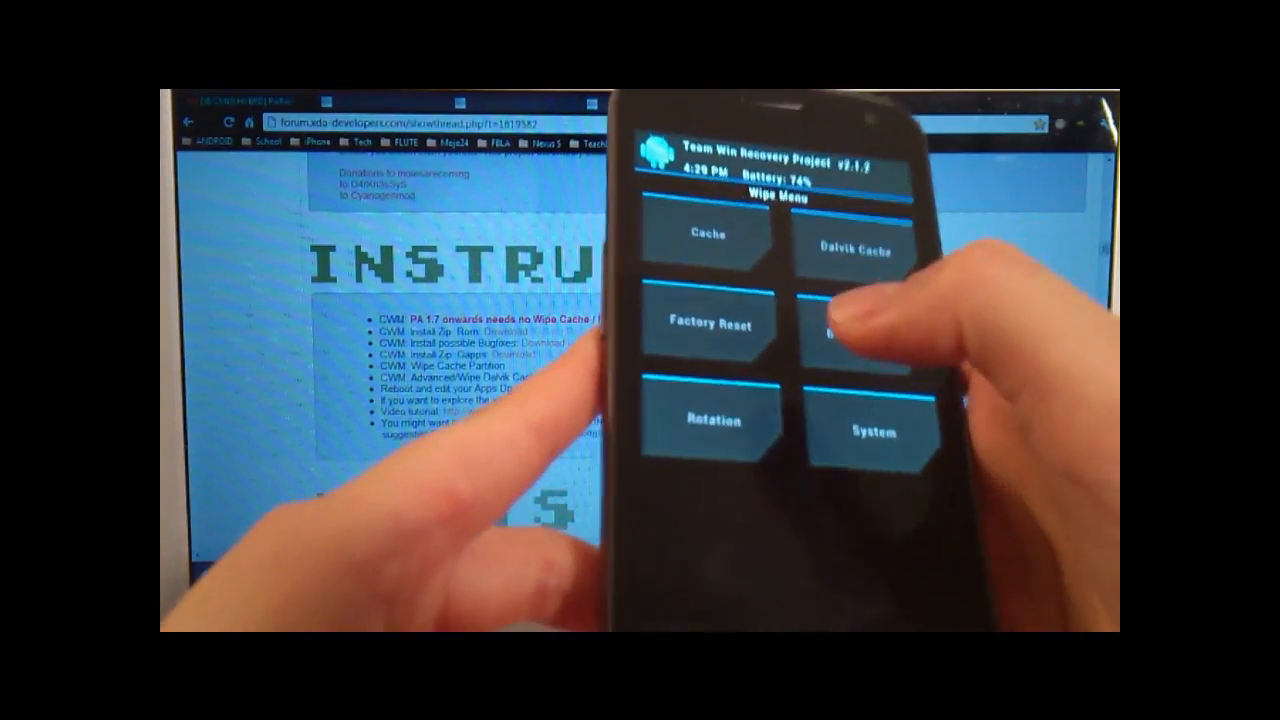
click(708, 236)
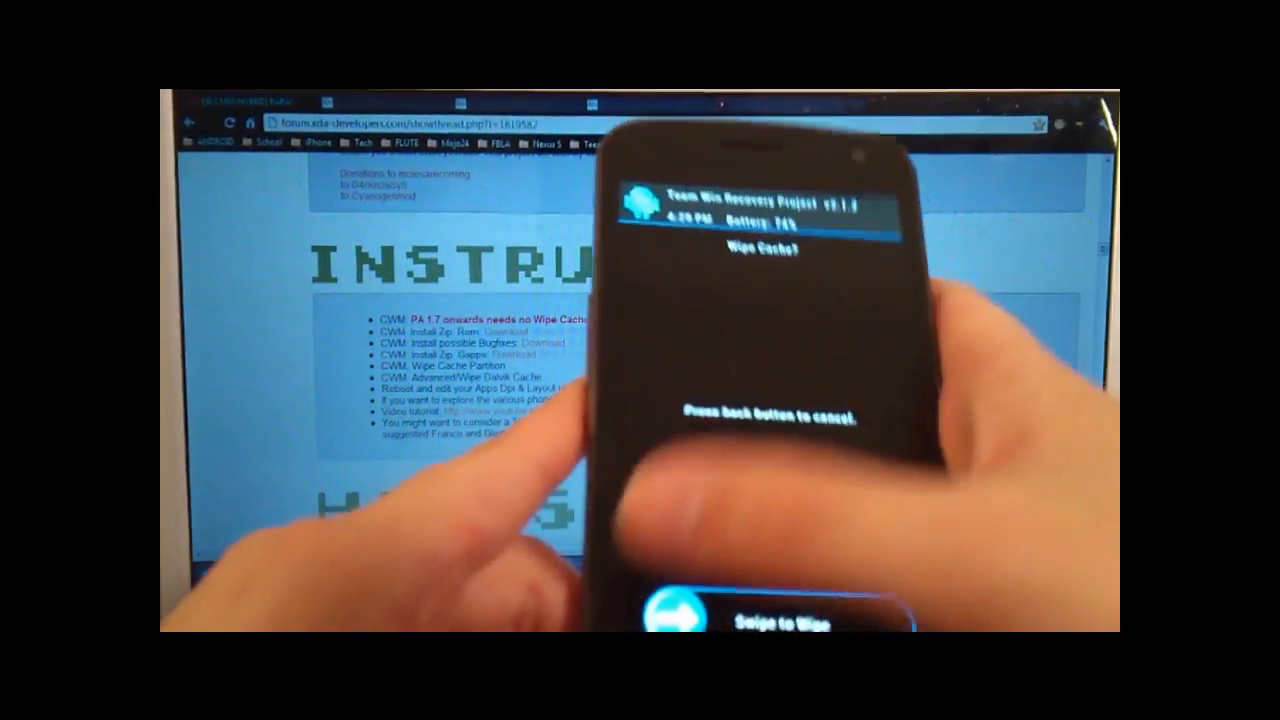
drag(680, 624, 890, 624)
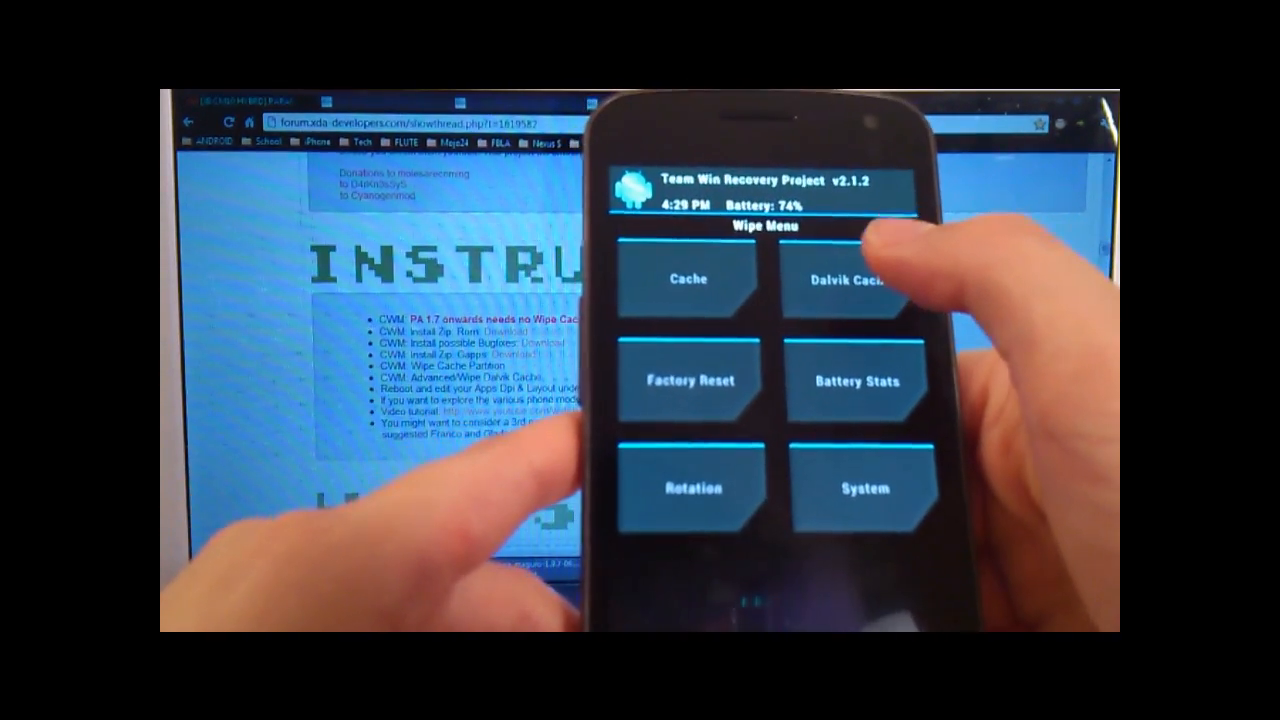
click(844, 280)
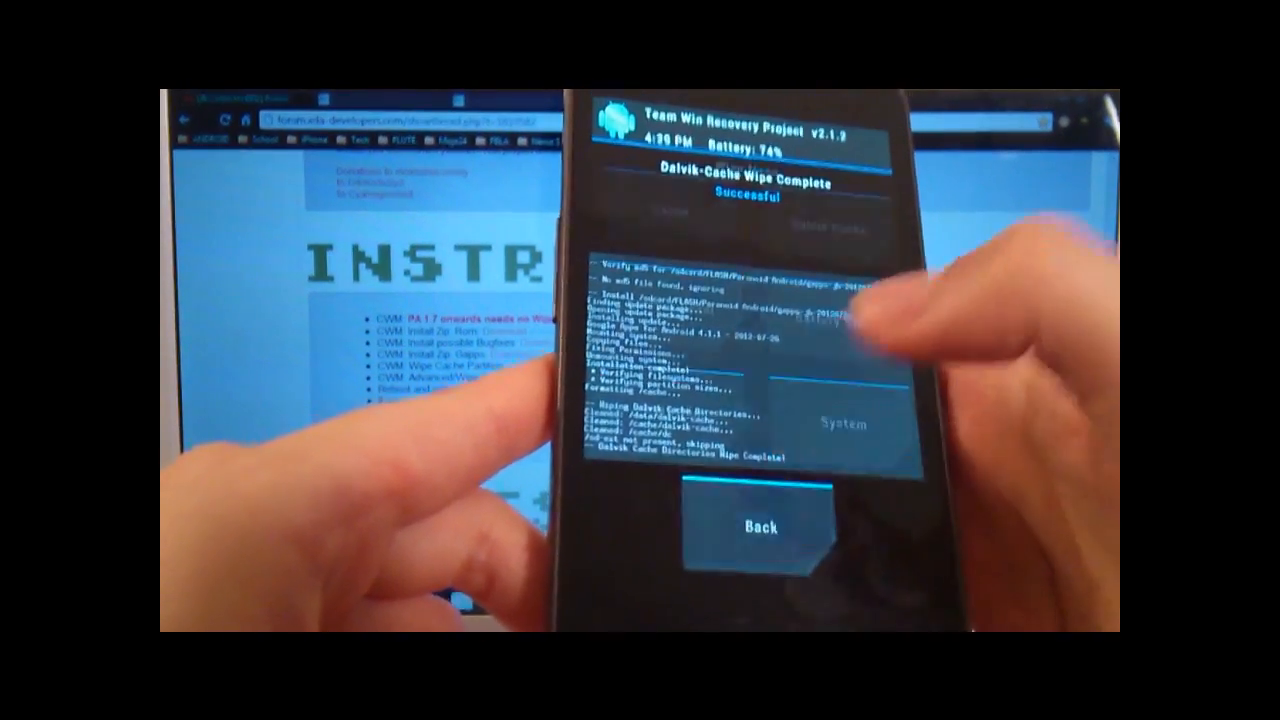
click(760, 528)
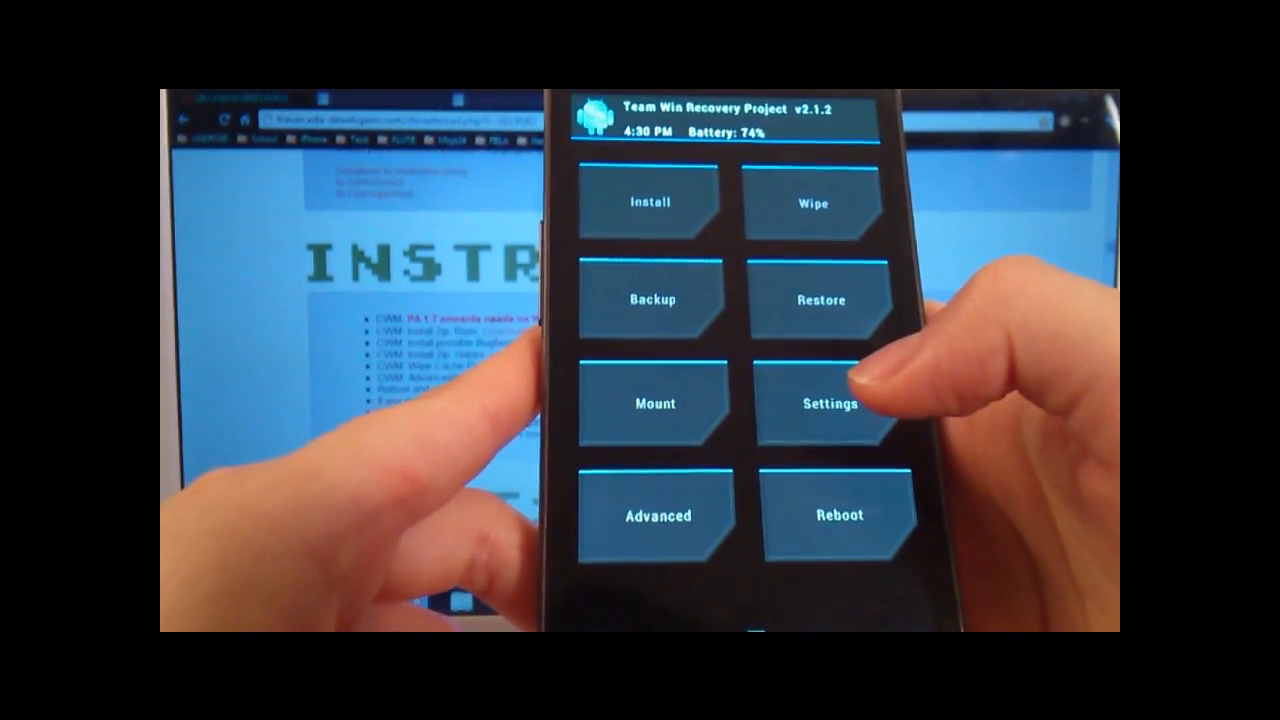
click(838, 516)
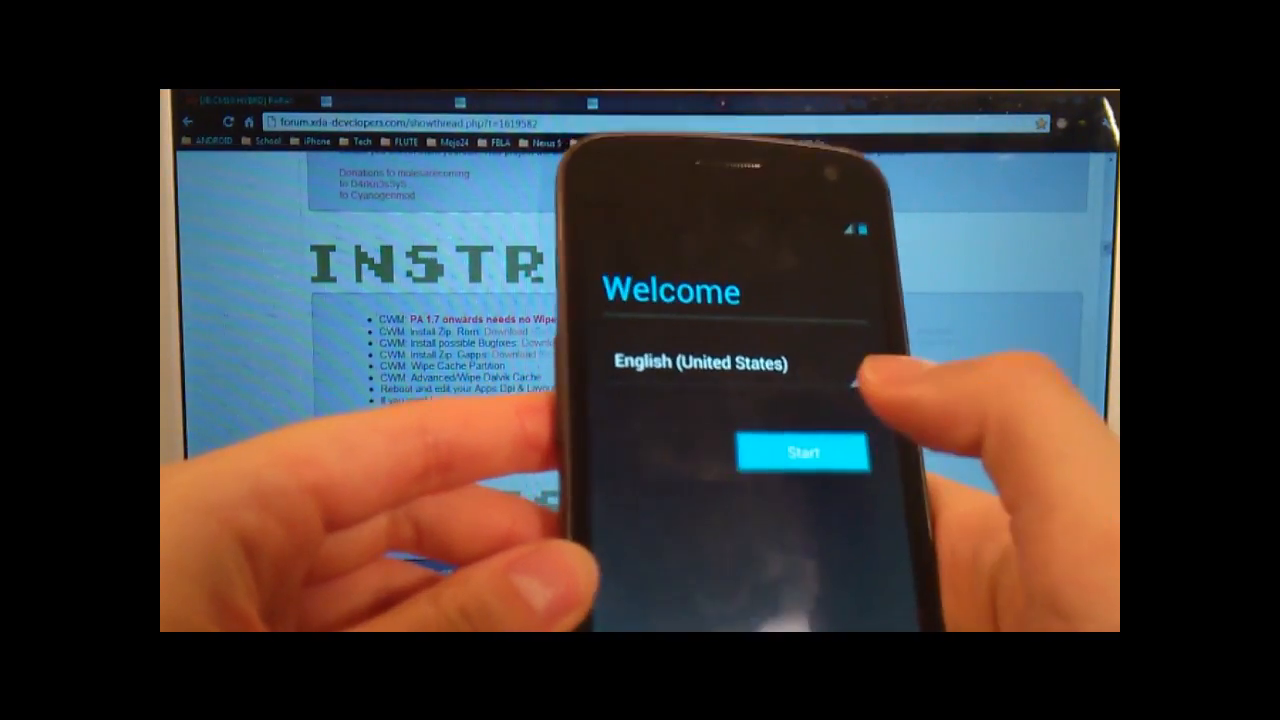
click(804, 452)
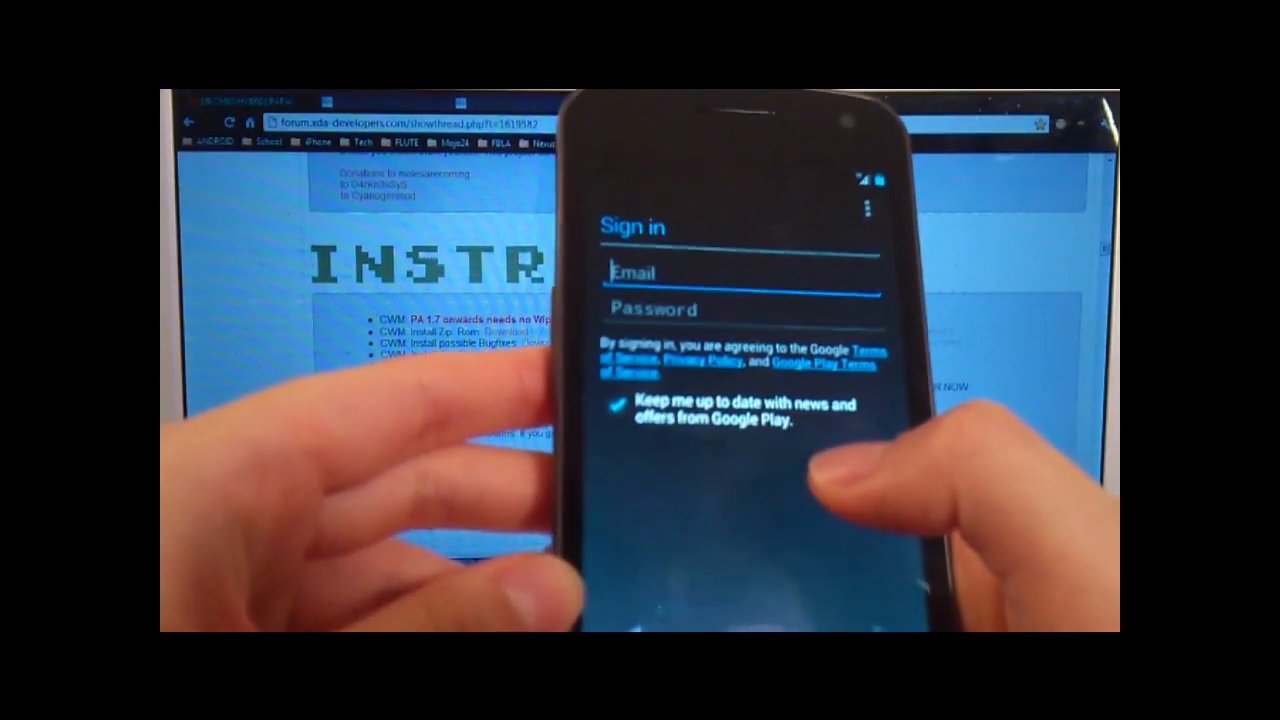
click(740, 272)
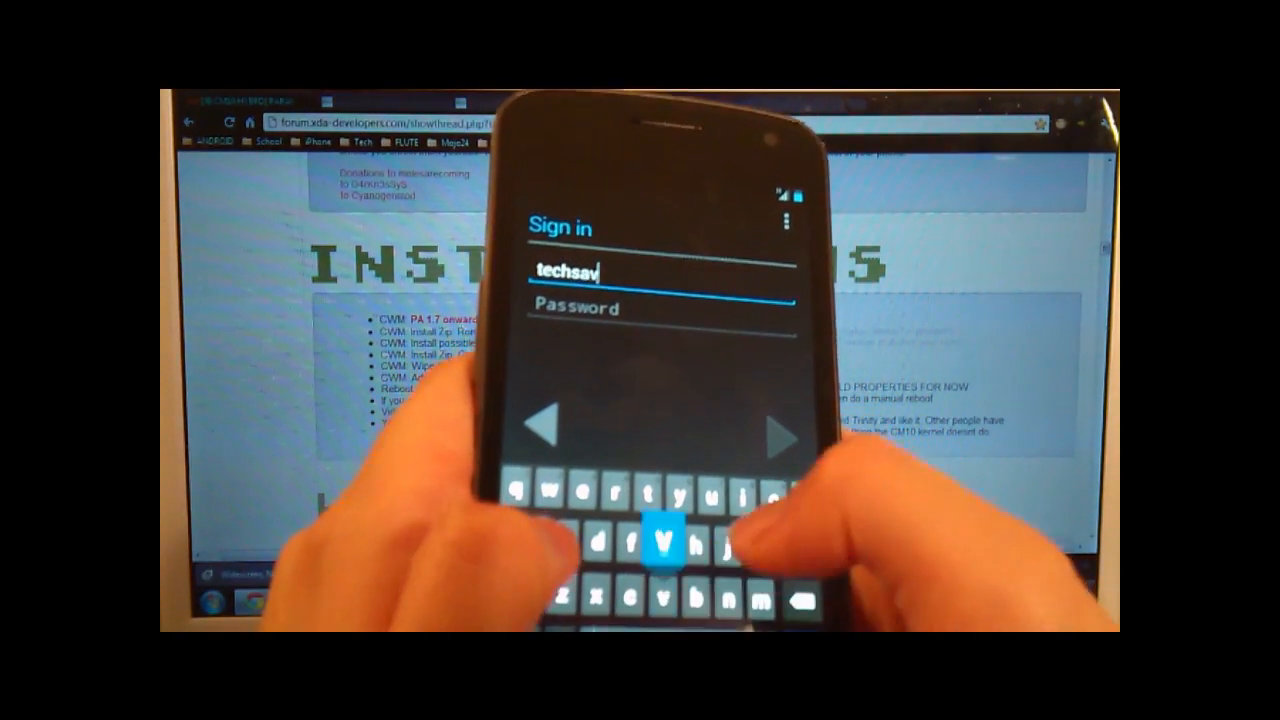
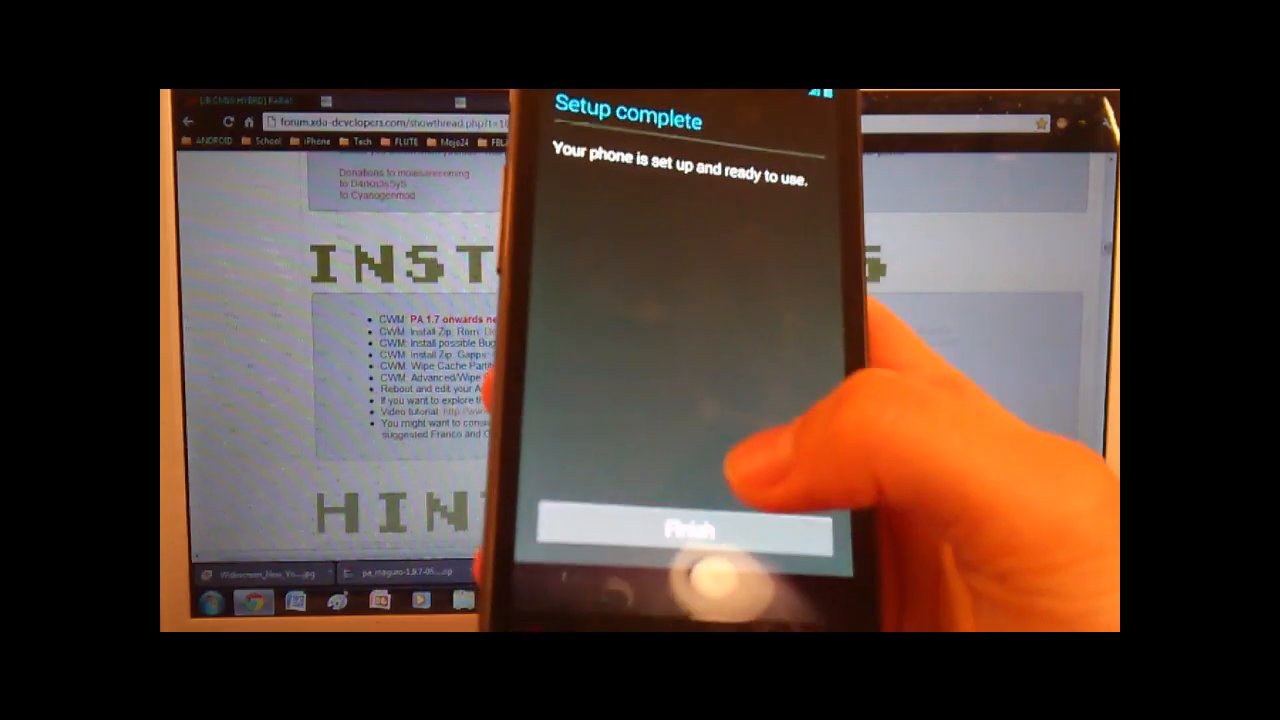
click(688, 528)
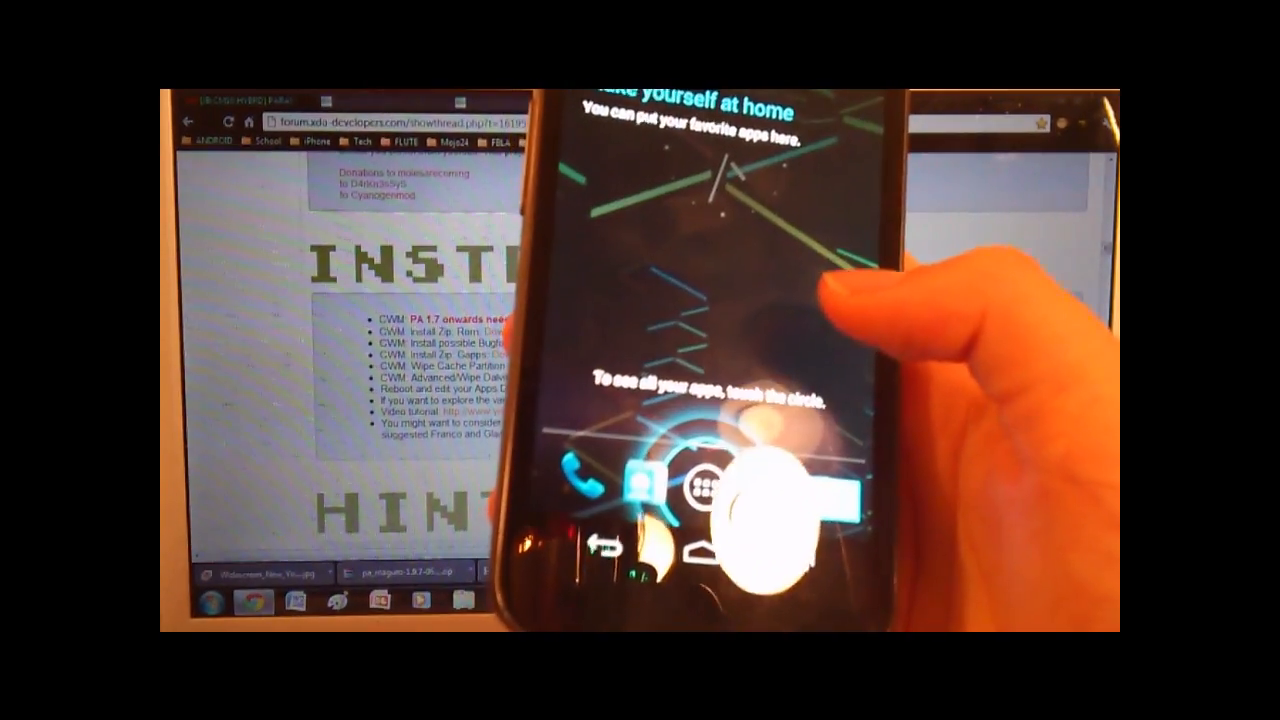